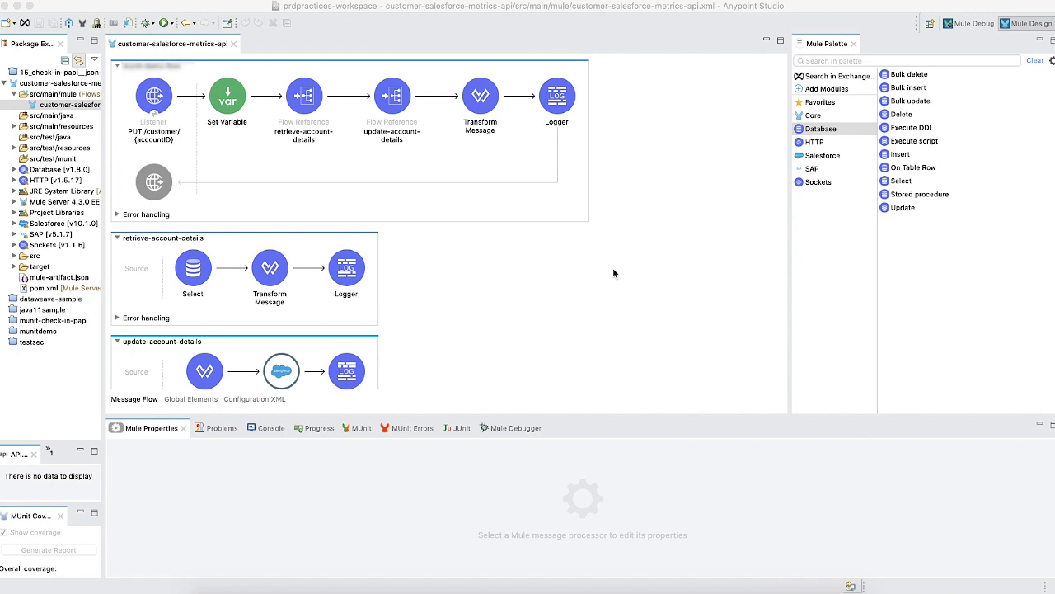
- Add the Anypoint Monitoring 2.2.0 dependency from Exchange by searching 'custom'
{"action": "scroll", "scroll_direction": "down", "scroll_amount": 3}
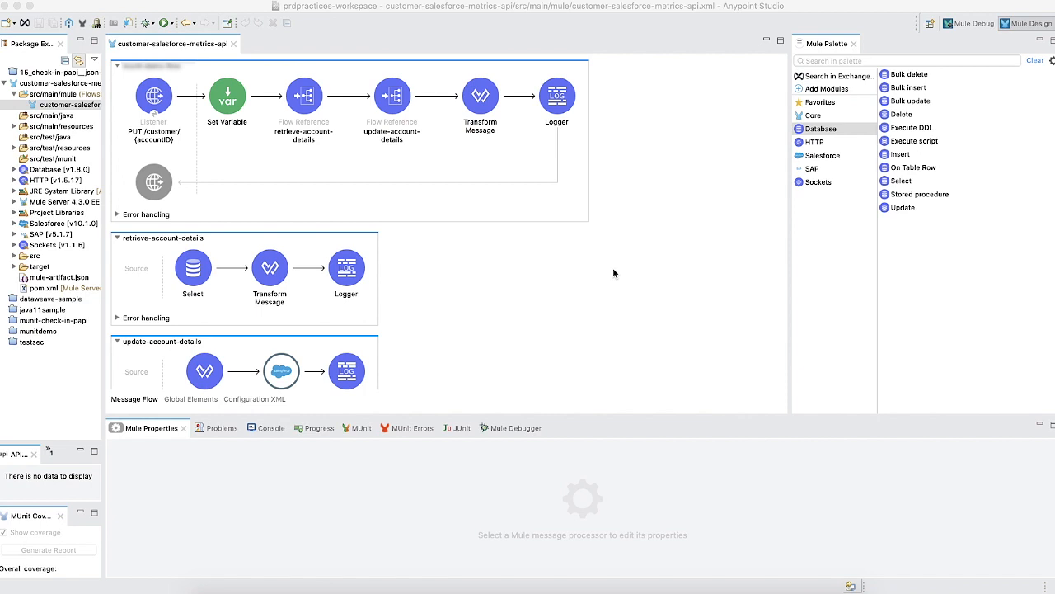
{"action": "mouse_move", "coordinate": [648, 242]}
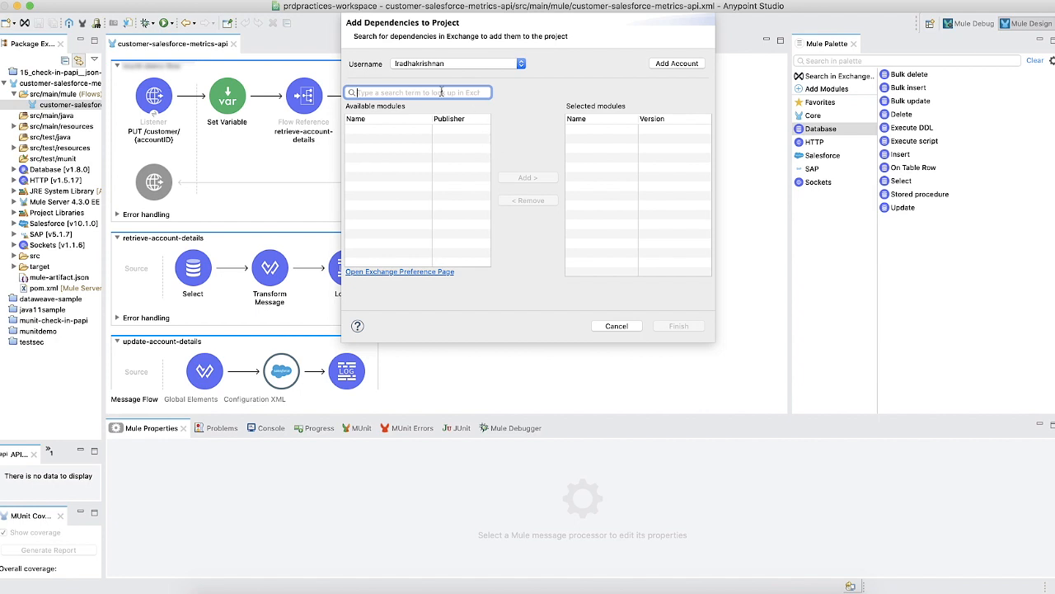
{"action": "type", "text": "custom"}
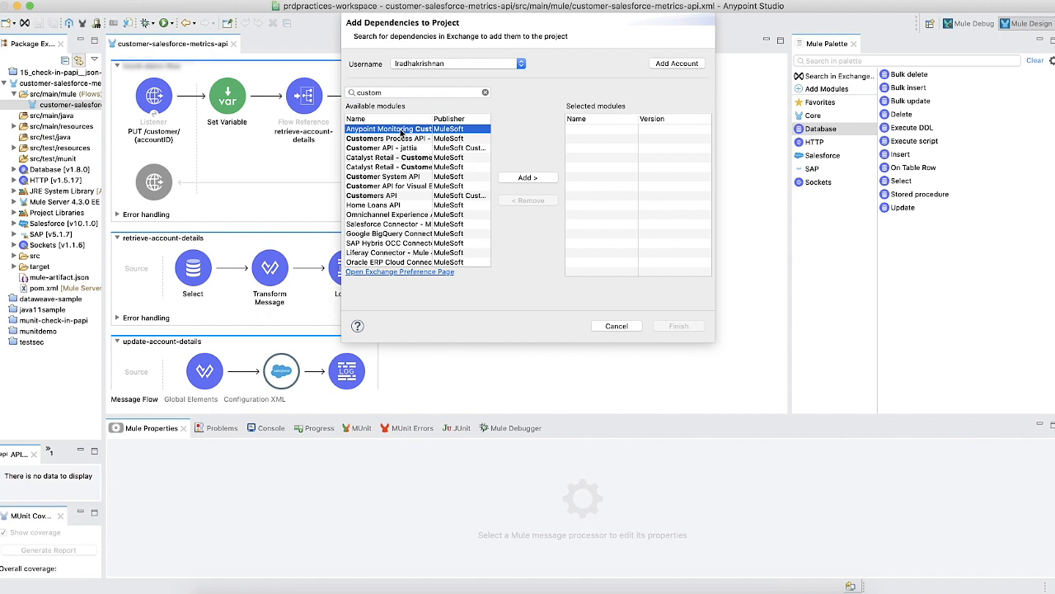
{"action": "left_click", "coordinate": [528, 178]}
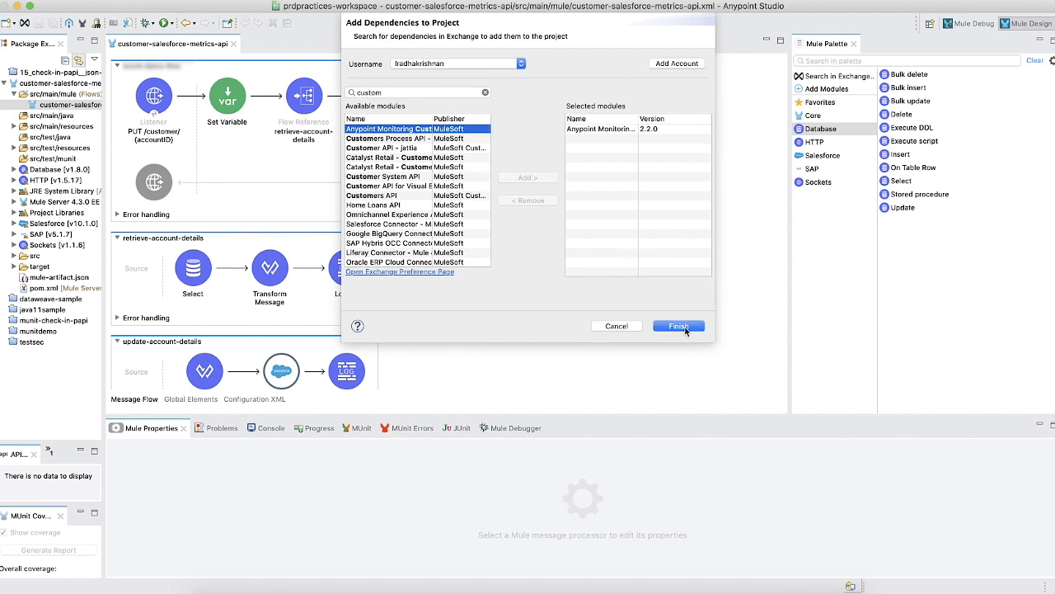
{"action": "left_click", "coordinate": [677, 326]}
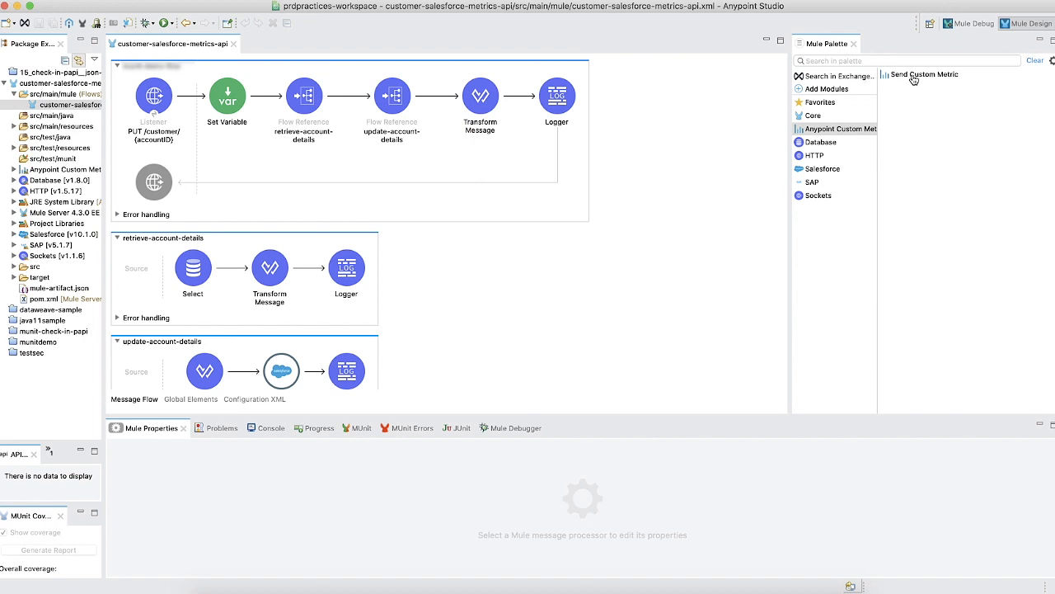
{"action": "mouse_move", "coordinate": [621, 243]}
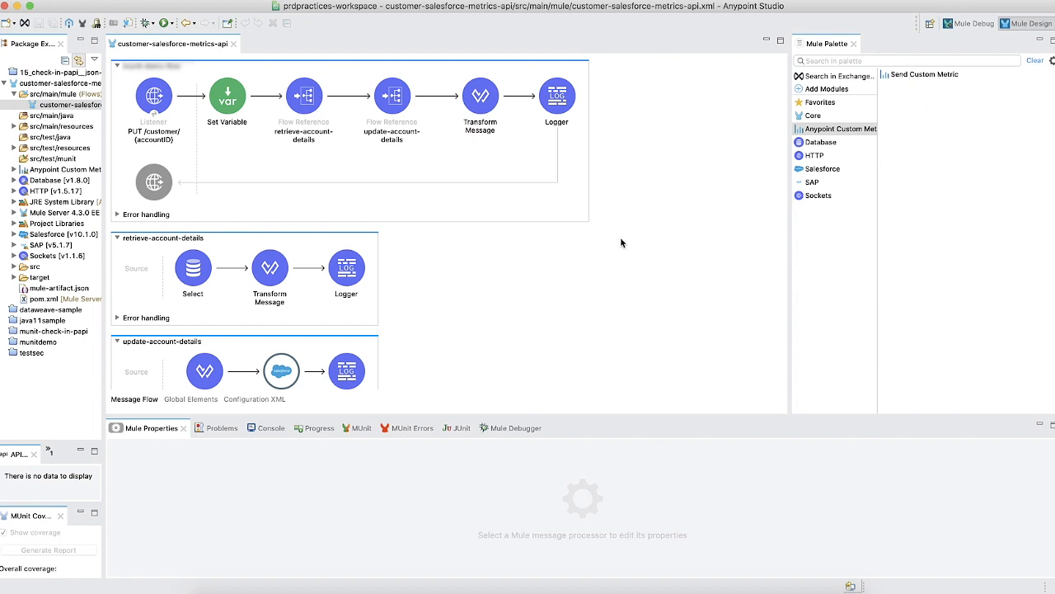
- Name the Send Custom Metric step's metric 'Account Metrics' after the Salesforce Create
{"action": "scroll", "scroll_direction": "down", "scroll_amount": 3}
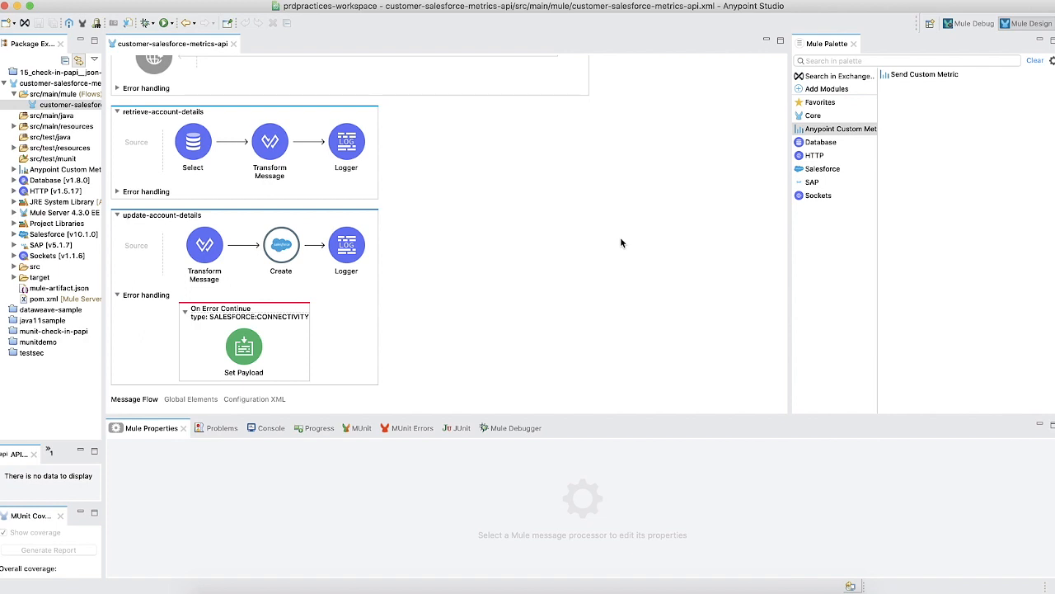
{"action": "mouse_move", "coordinate": [794, 205]}
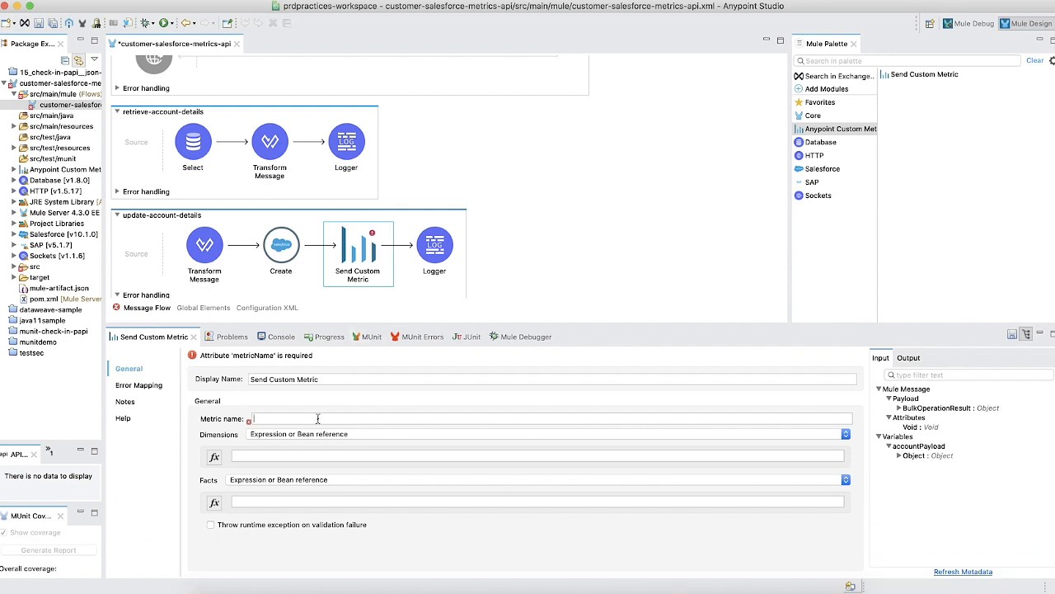
{"action": "type", "text": "A"}
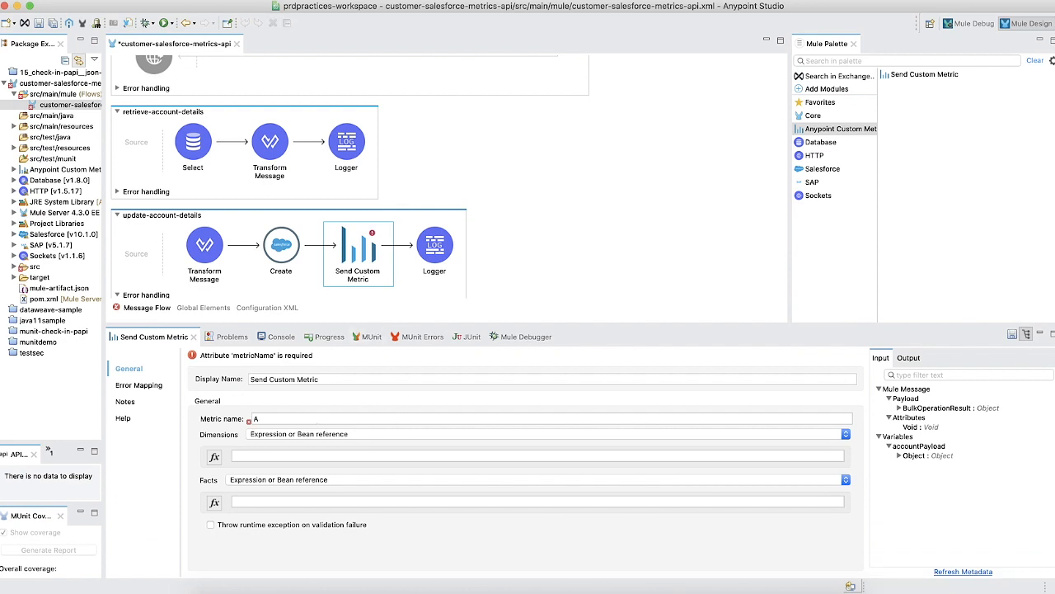
{"action": "type", "text": "Account Metrics"}
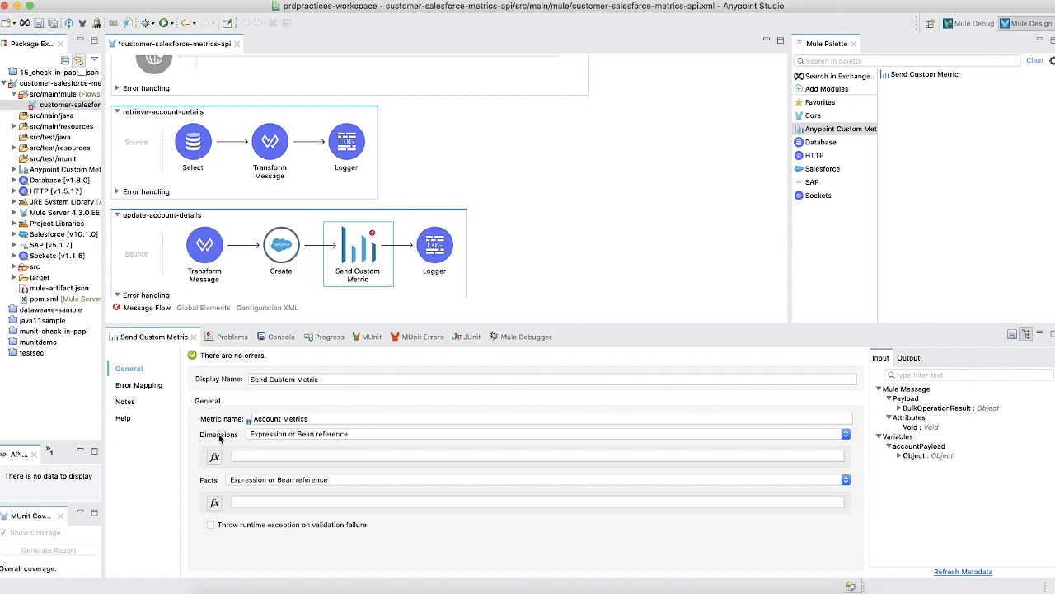
{"action": "left_click", "coordinate": [305, 419]}
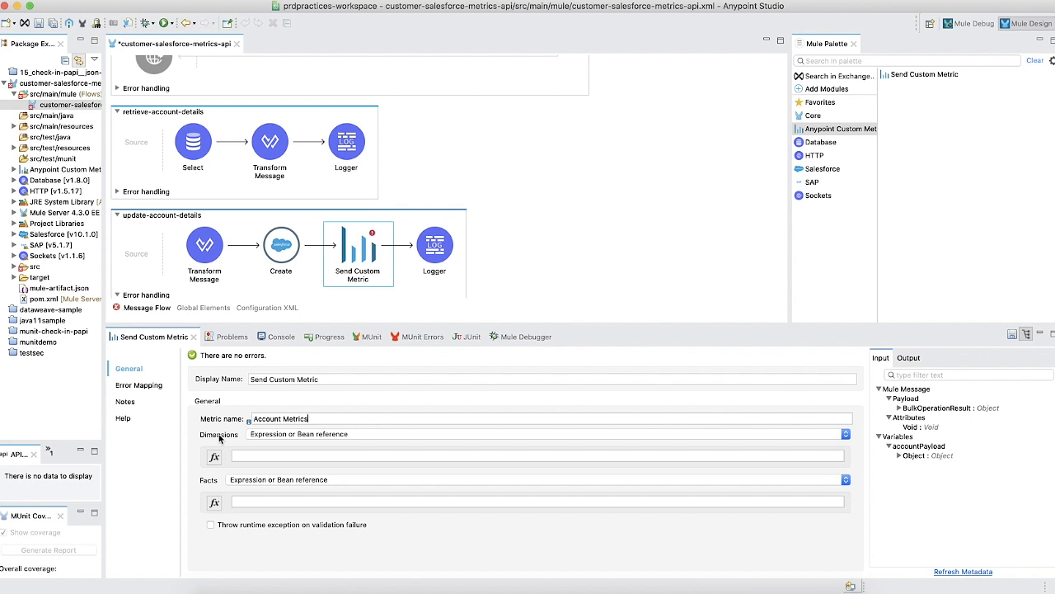
{"action": "mouse_move", "coordinate": [221, 440]}
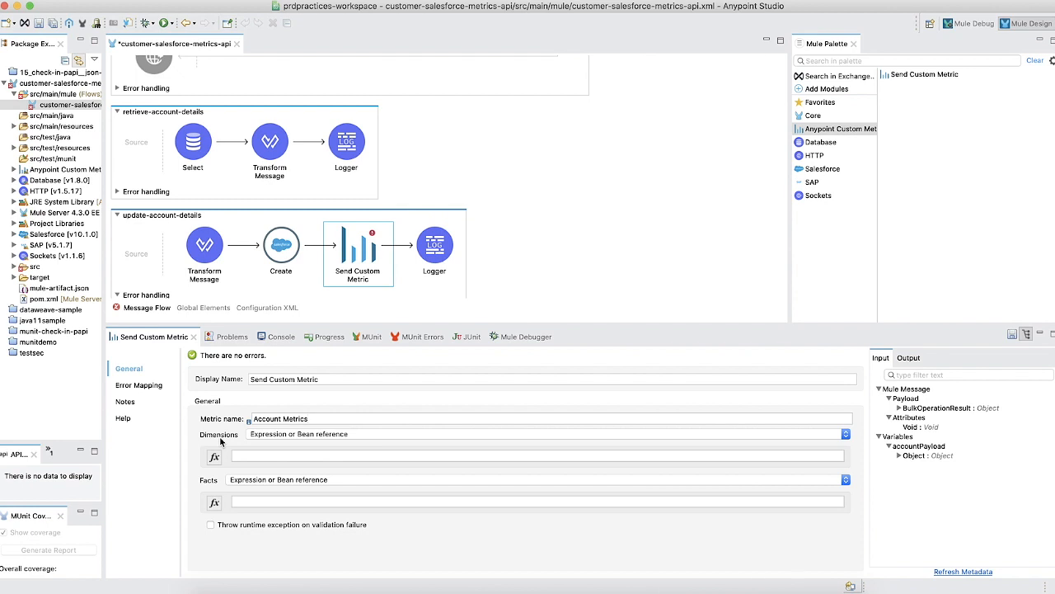
{"action": "mouse_move", "coordinate": [969, 482]}
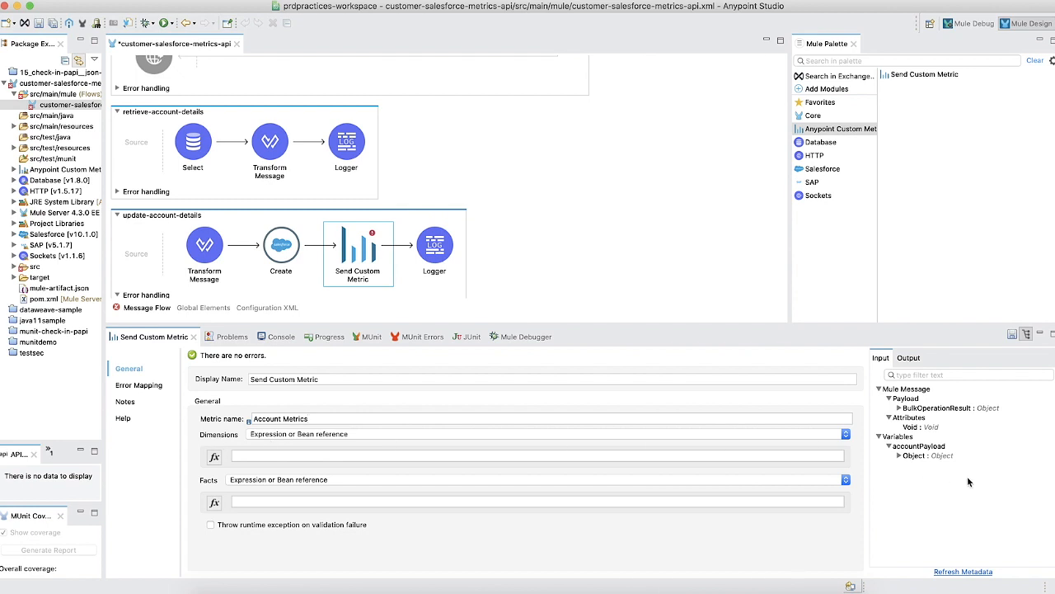
- Expand vars.accountPayload in the Input tree to list its fields
{"action": "left_click", "coordinate": [918, 445]}
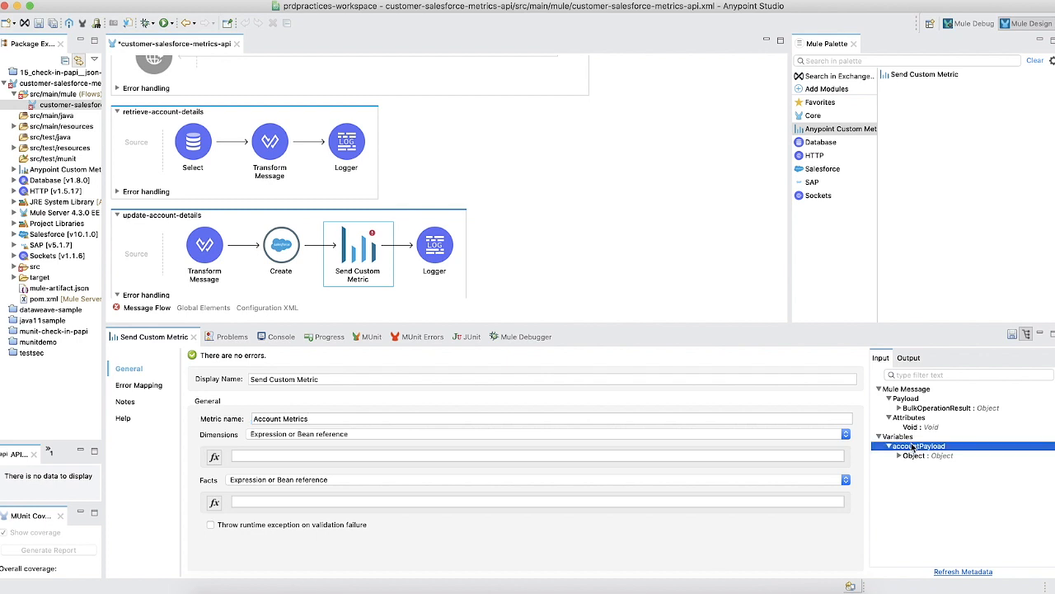
{"action": "left_click", "coordinate": [899, 455]}
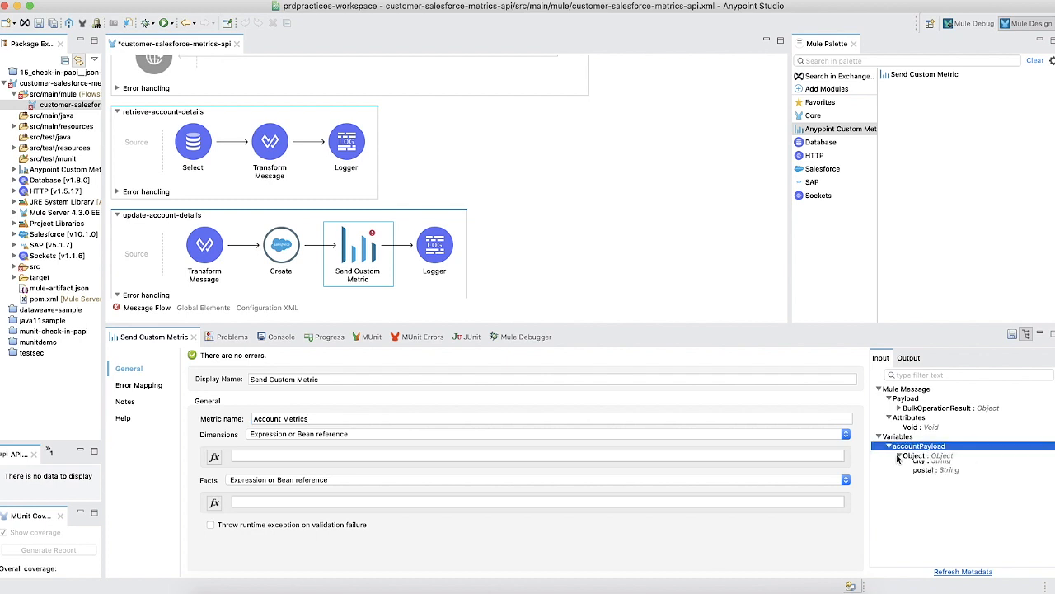
{"action": "left_click", "coordinate": [898, 455]}
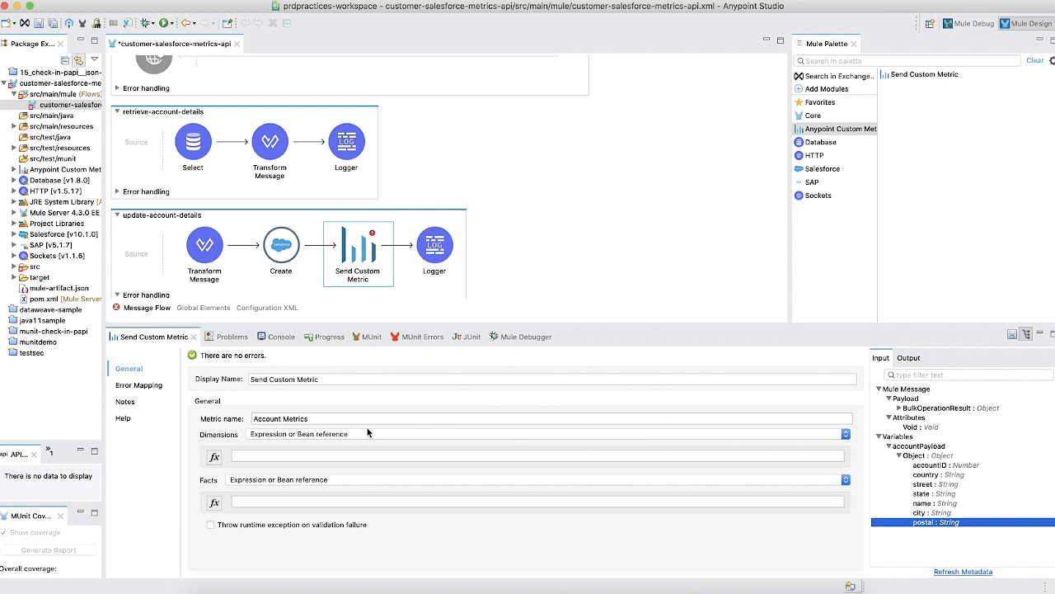
- Define dimensions inline and add BillingCity = vars.accountPayload.city
{"action": "left_click", "coordinate": [844, 434]}
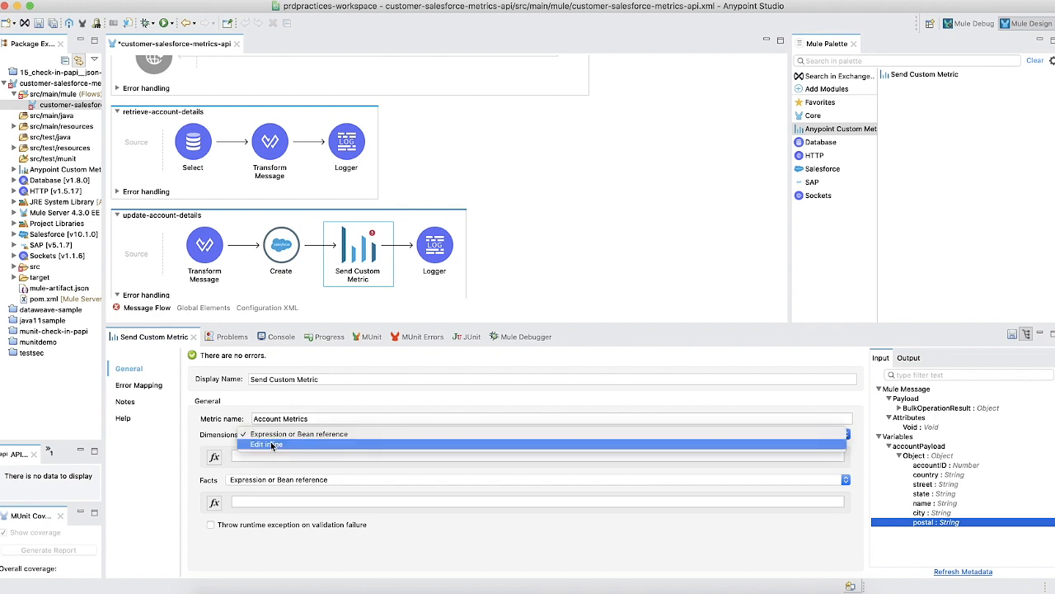
{"action": "left_click", "coordinate": [265, 445]}
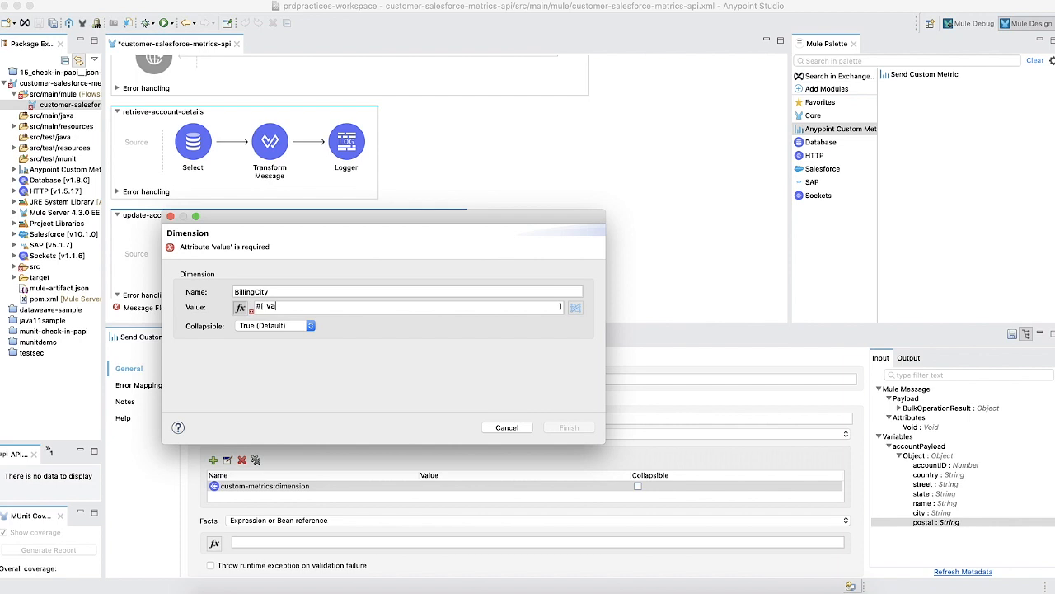
{"action": "type", "text": "vars.accountPayload"}
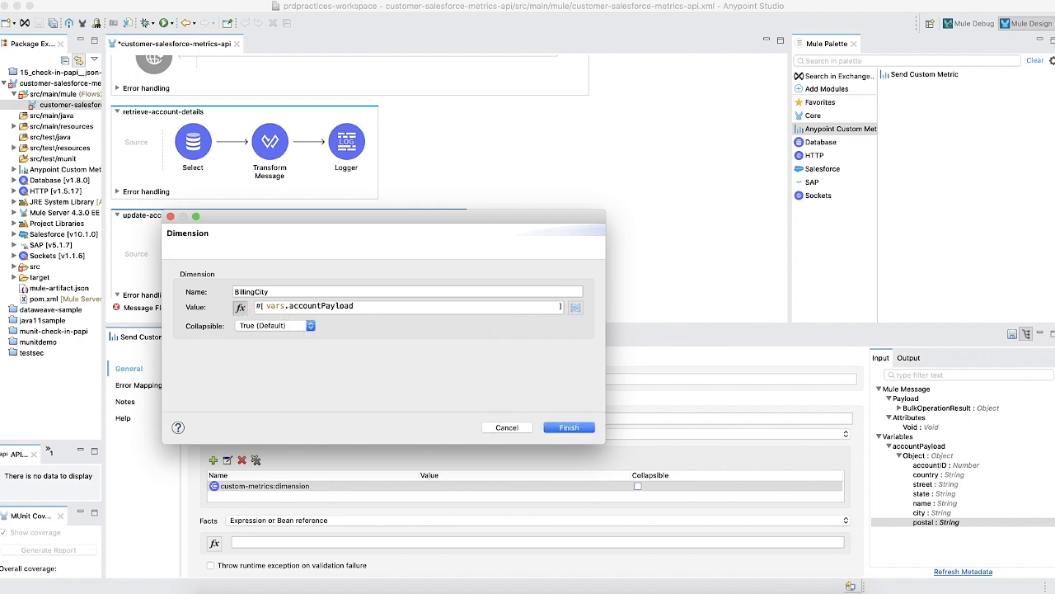
{"action": "type", "text": ".city"}
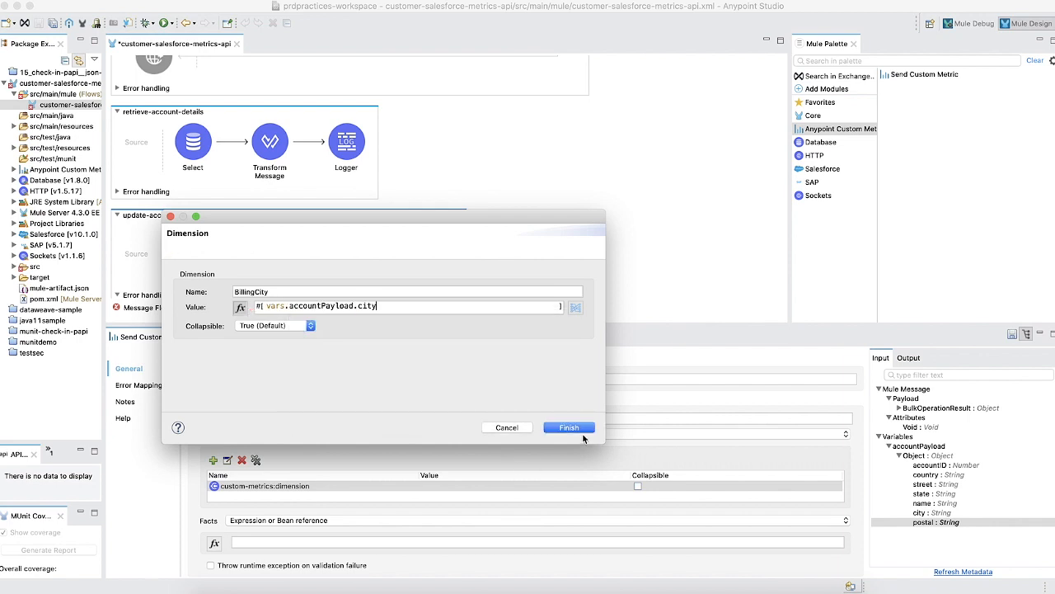
{"action": "left_click", "coordinate": [569, 427]}
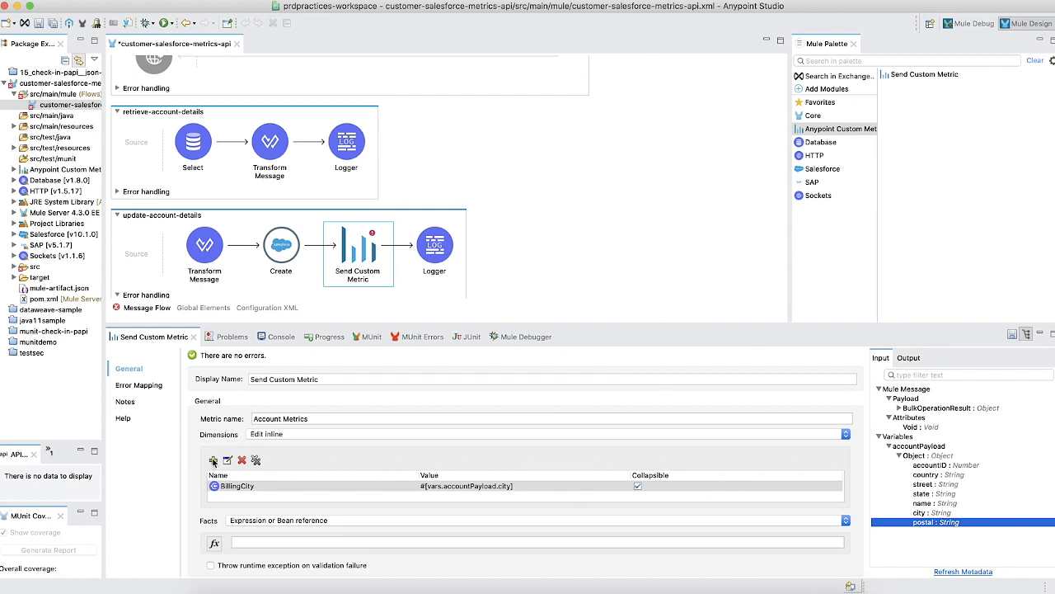
- Add a second dimension PostalCode = vars.accountPayload.postal
{"action": "left_click", "coordinate": [213, 460]}
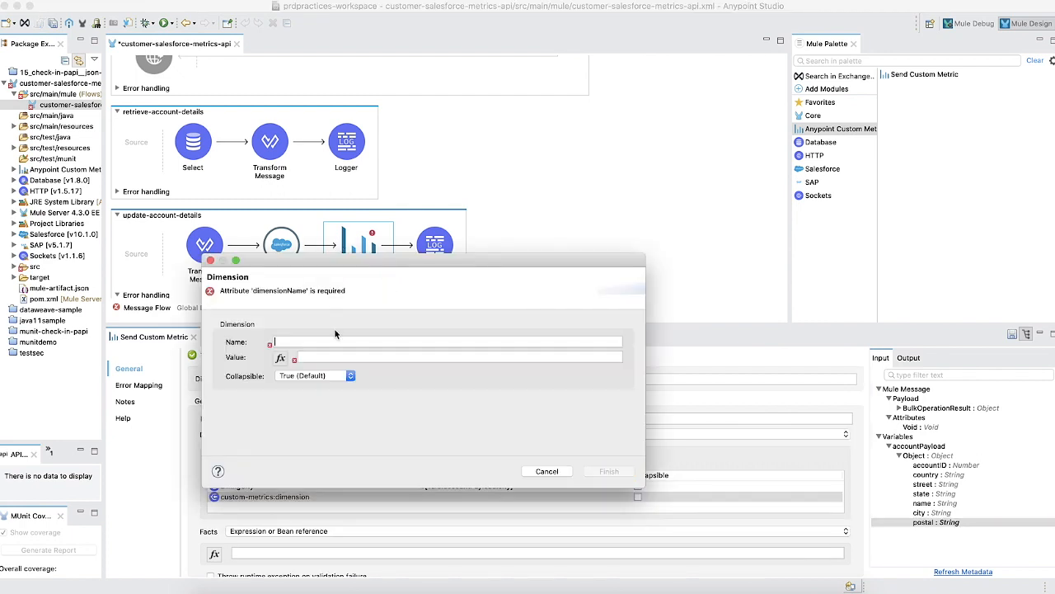
{"action": "type", "text": "PostalCode"}
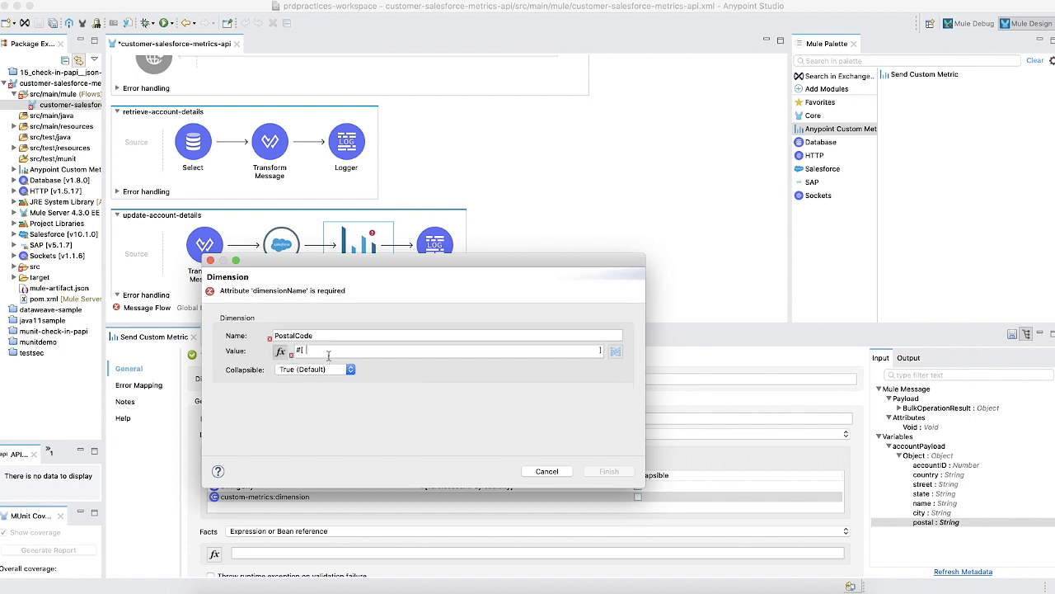
{"action": "type", "text": "vars.accountPayload"}
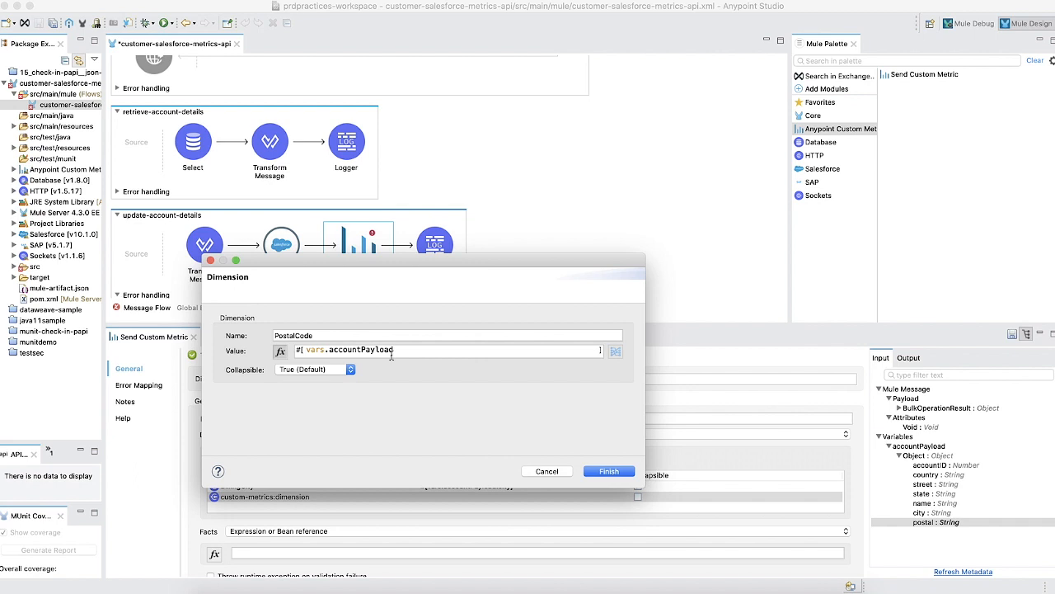
{"action": "type", "text": ".postal"}
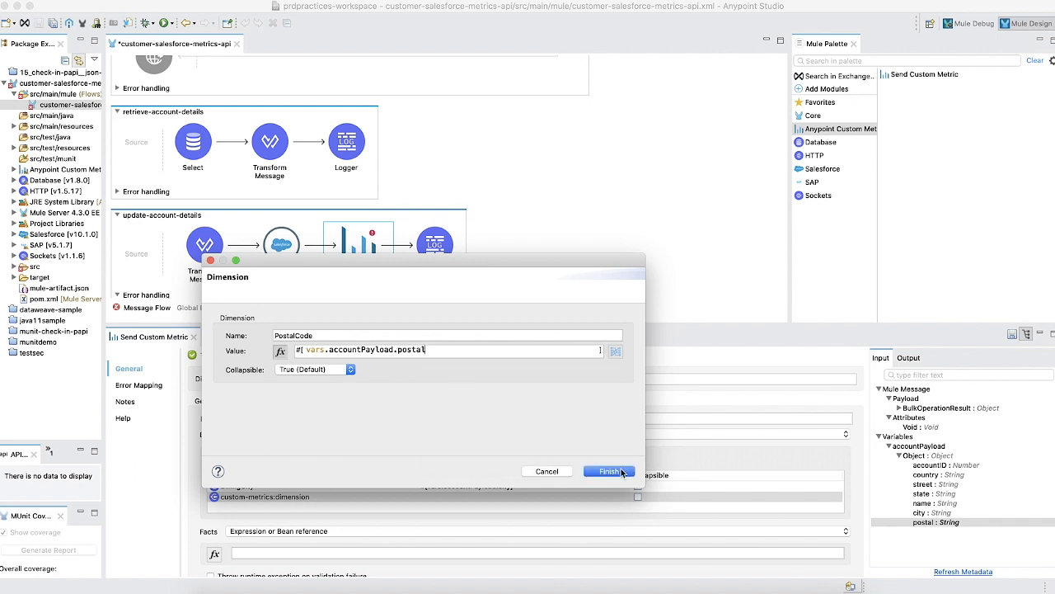
{"action": "left_click", "coordinate": [608, 471]}
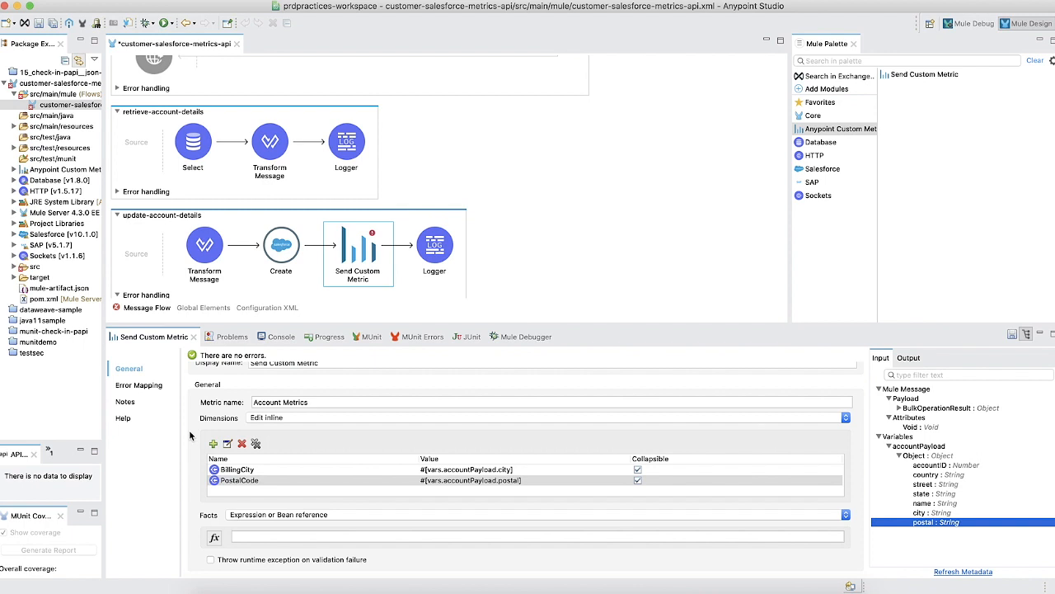
{"action": "mouse_move", "coordinate": [208, 452]}
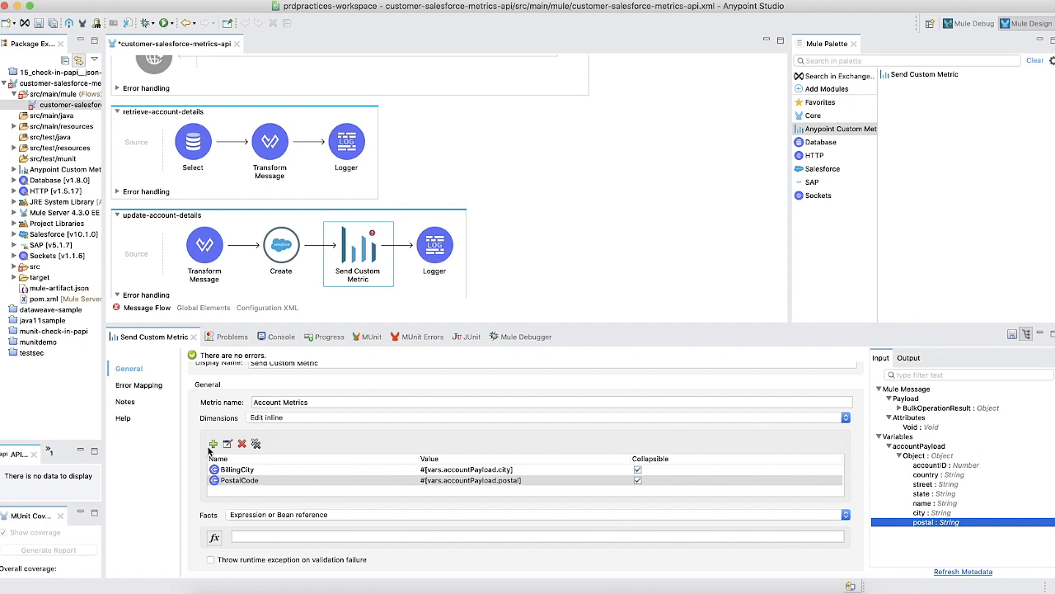
{"action": "mouse_move", "coordinate": [211, 443]}
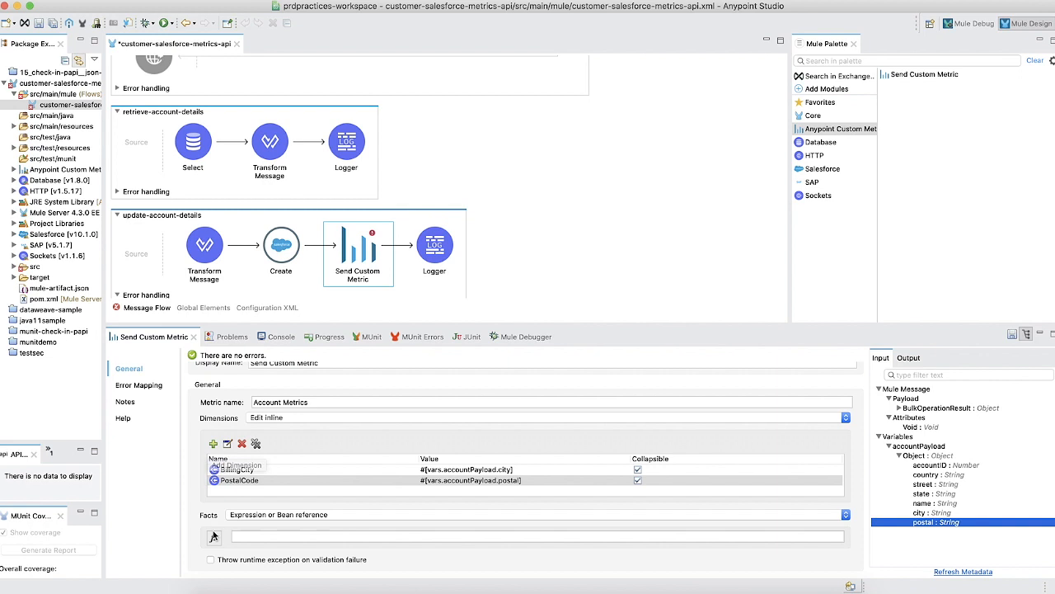
- Add a fact named Num with value 1 to the metric
{"action": "left_click", "coordinate": [844, 514]}
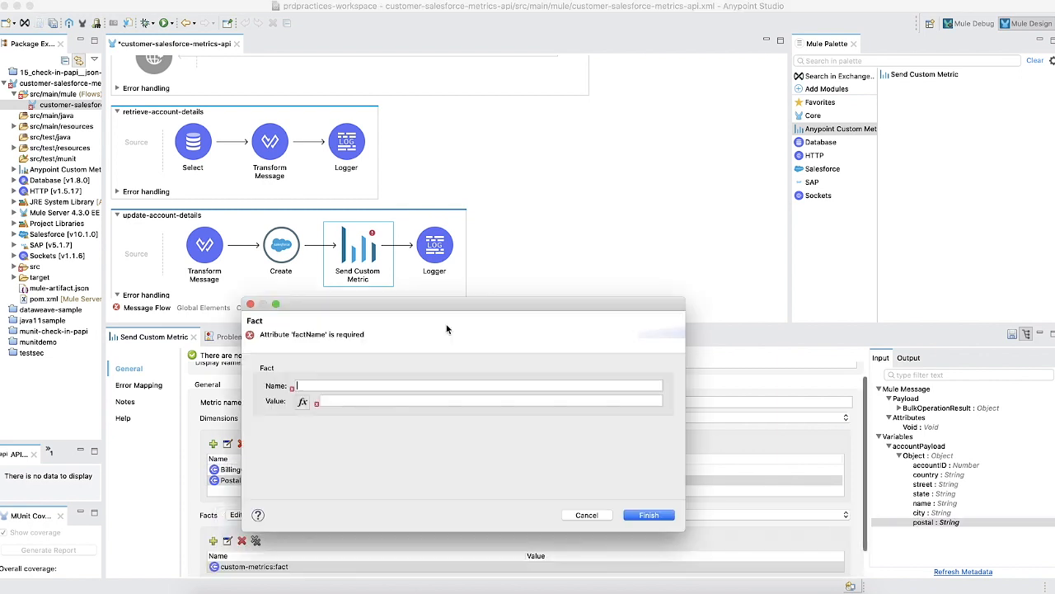
{"action": "type", "text": "Num"}
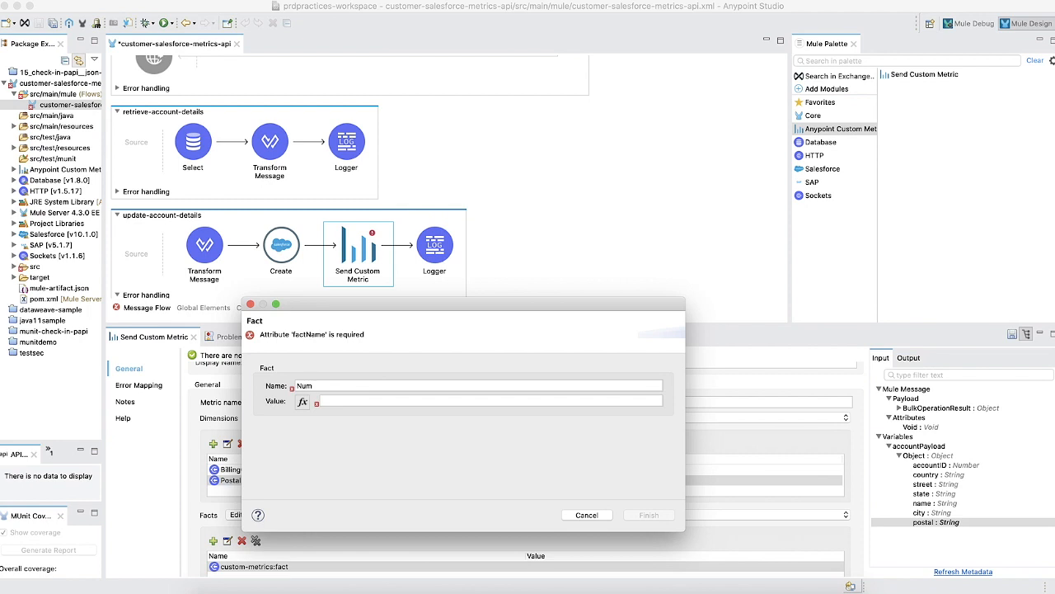
{"action": "type", "text": "1"}
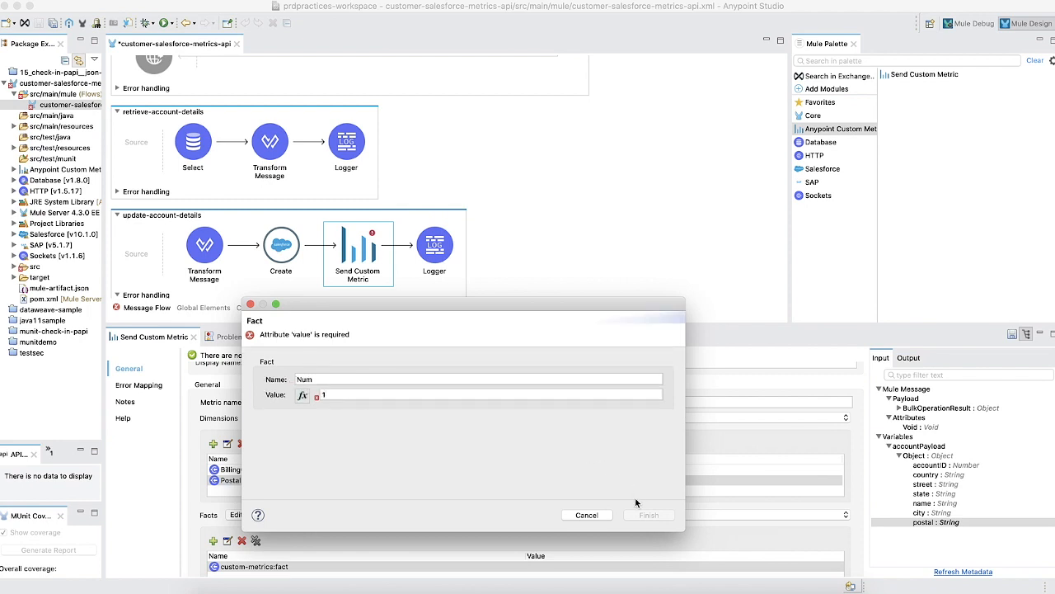
{"action": "left_click", "coordinate": [648, 515]}
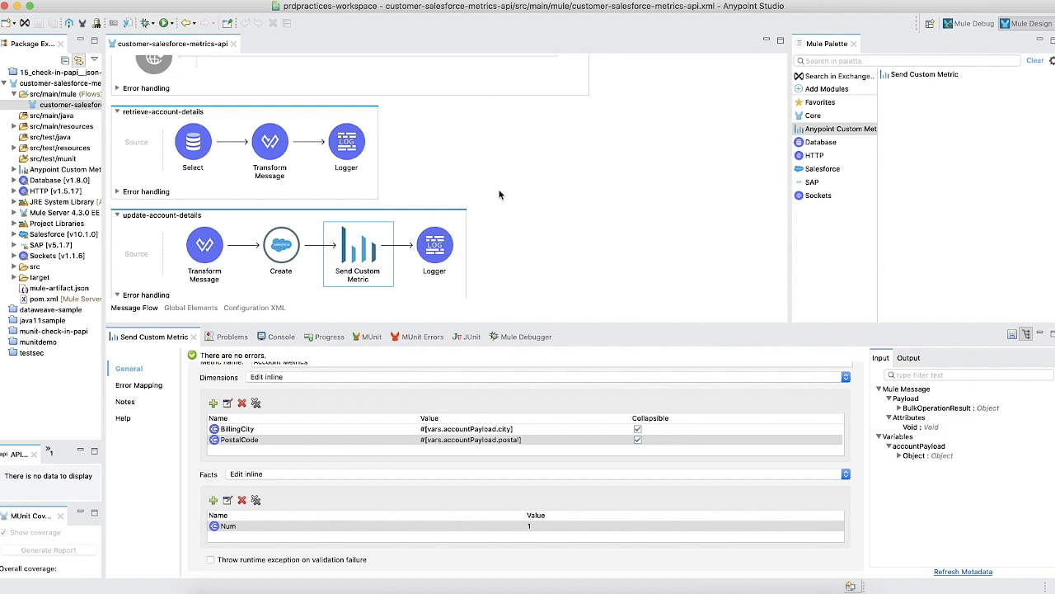
{"action": "mouse_move", "coordinate": [511, 211]}
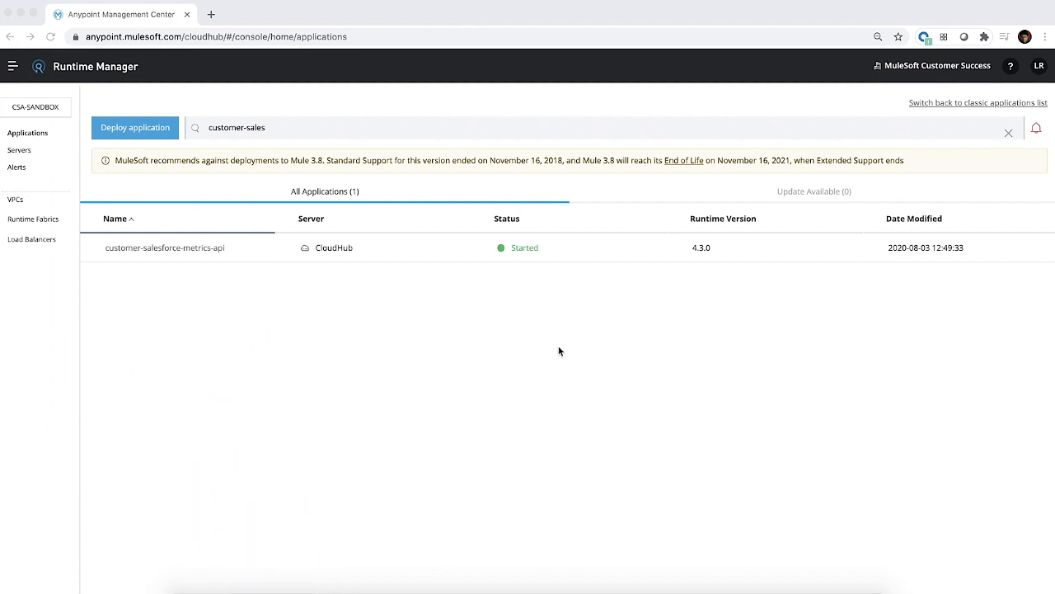
{"action": "mouse_move", "coordinate": [442, 353]}
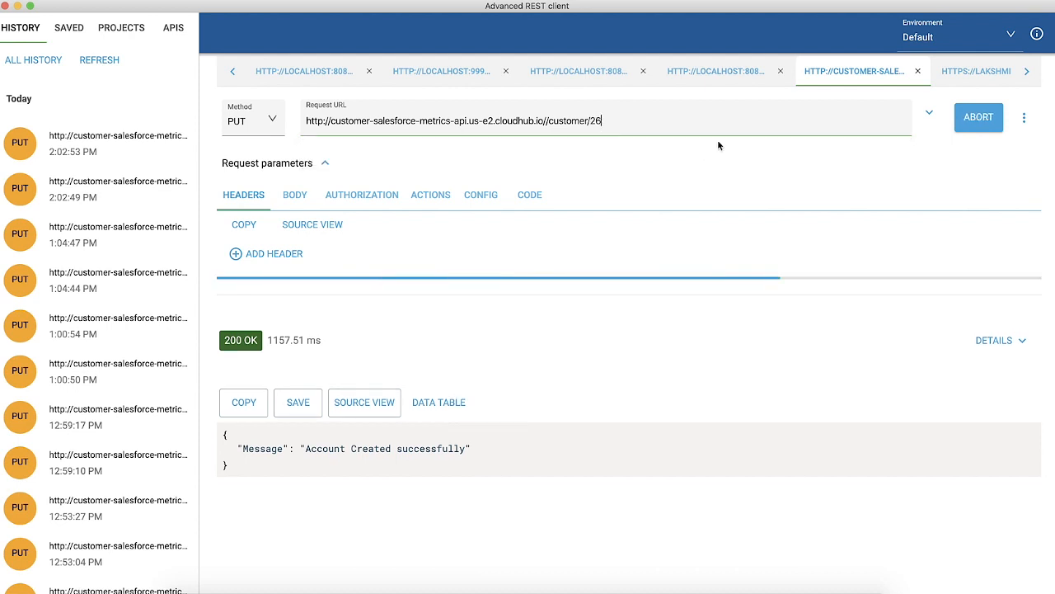
- Vary the customer id in the PUT request, then return to Runtime Manager
{"action": "key", "text": "backspace"}
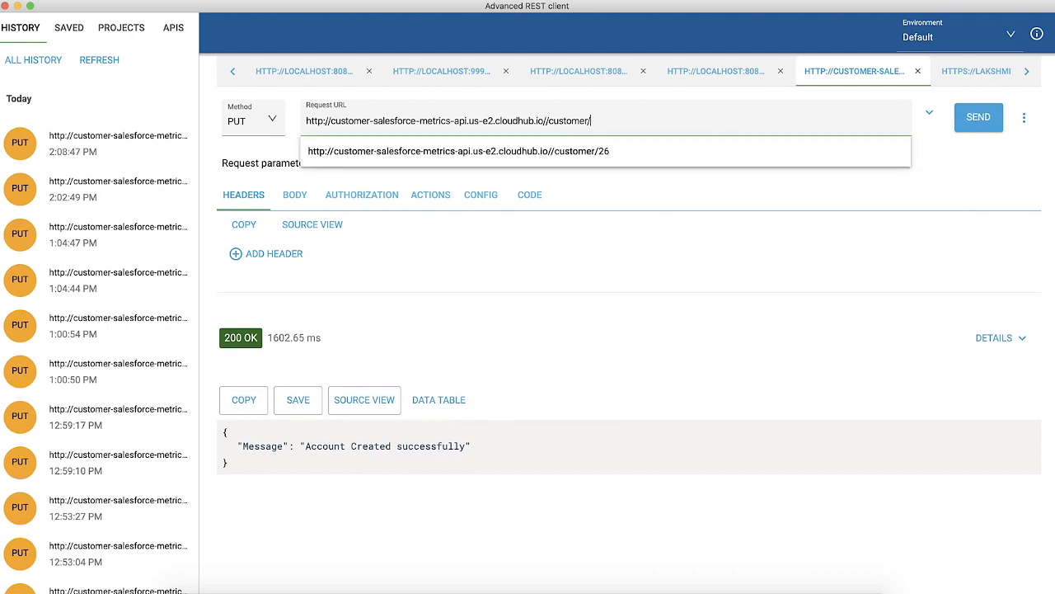
{"action": "left_click", "coordinate": [978, 115]}
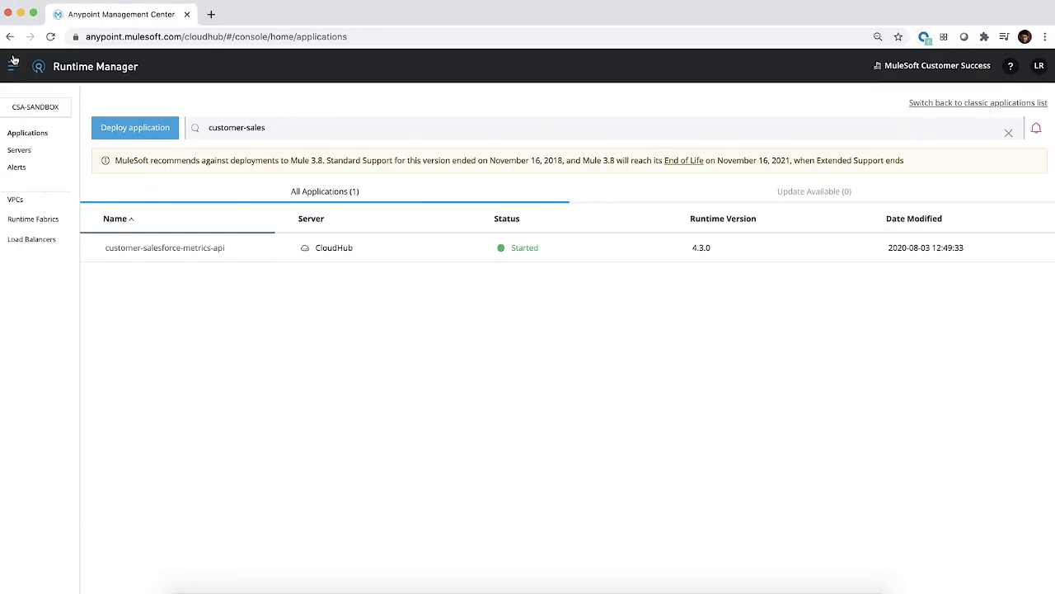
- Show the built-in custom metrics graphs for customer-salesforce-metrics-api in Monitoring
{"action": "left_click", "coordinate": [74, 407]}
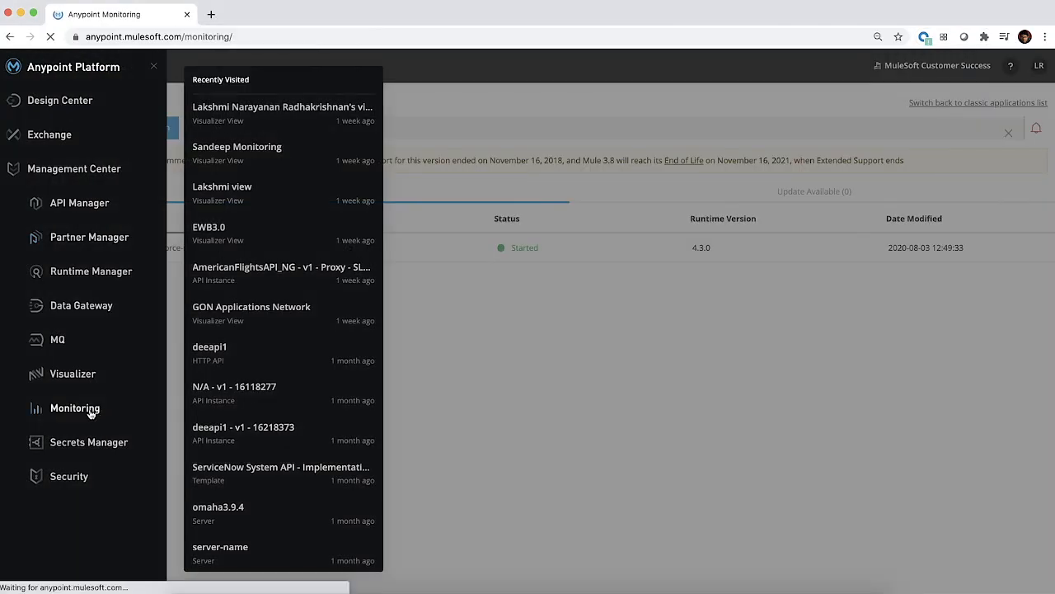
{"action": "left_click", "coordinate": [74, 407]}
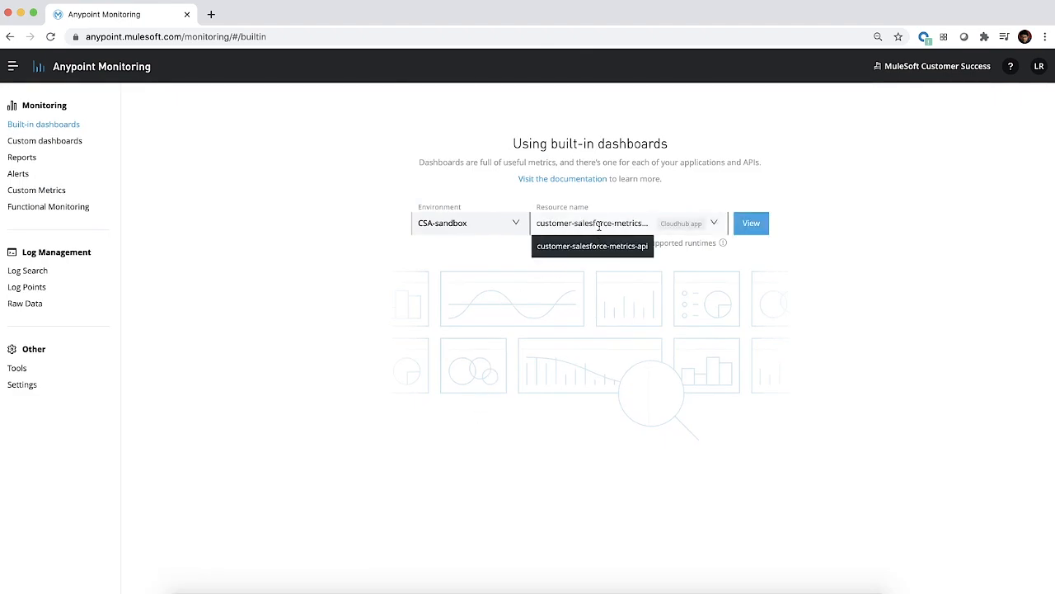
{"action": "left_click", "coordinate": [750, 223]}
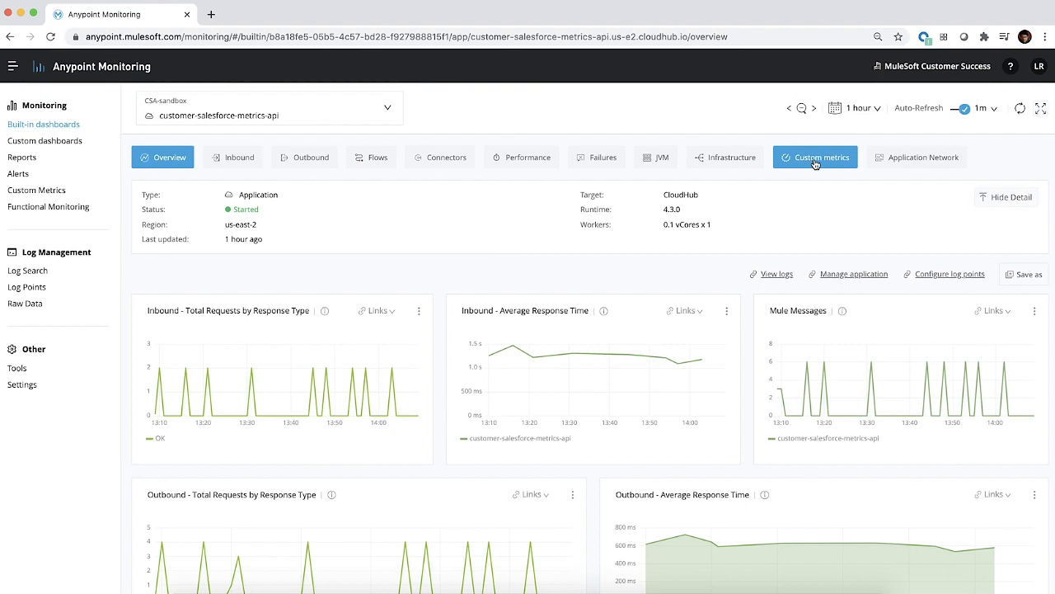
{"action": "left_click", "coordinate": [814, 157]}
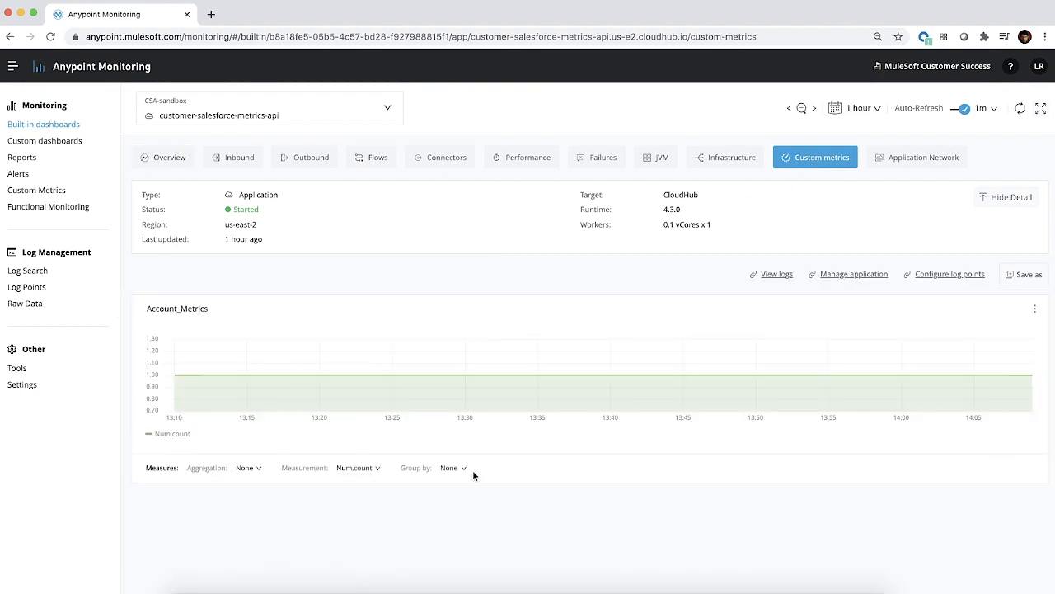
{"action": "mouse_move", "coordinate": [452, 468]}
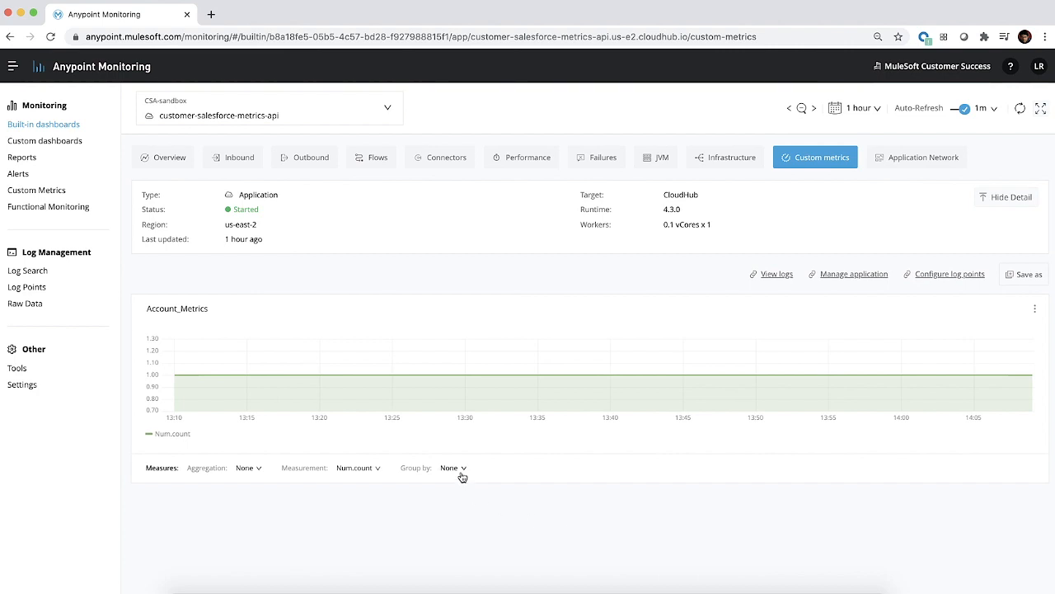
- Group the Account_Metrics graph by PostalCode, then go to the custom dashboards list
{"action": "left_click", "coordinate": [452, 468]}
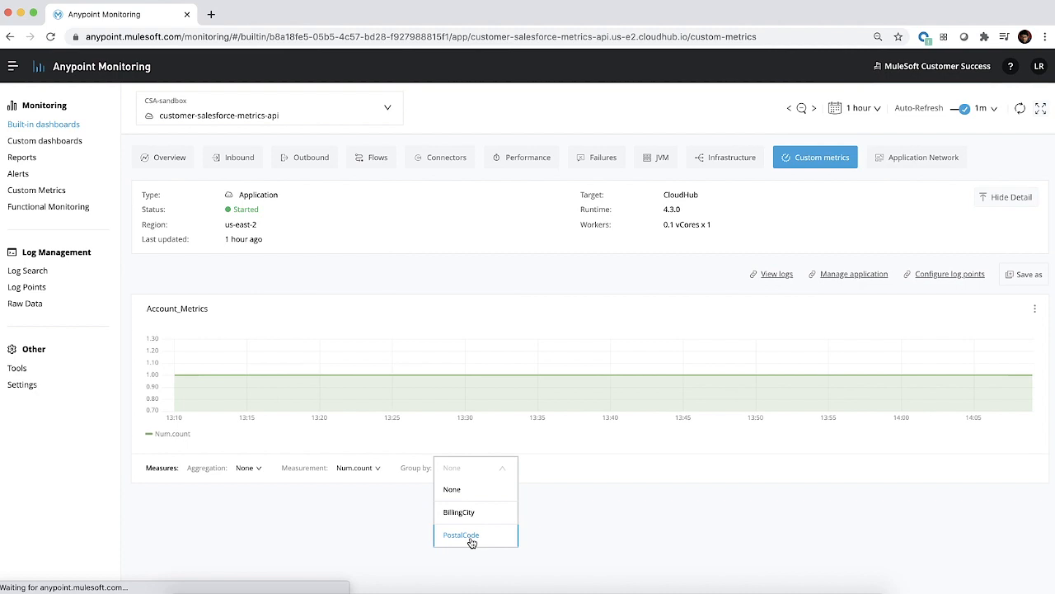
{"action": "left_click", "coordinate": [460, 534]}
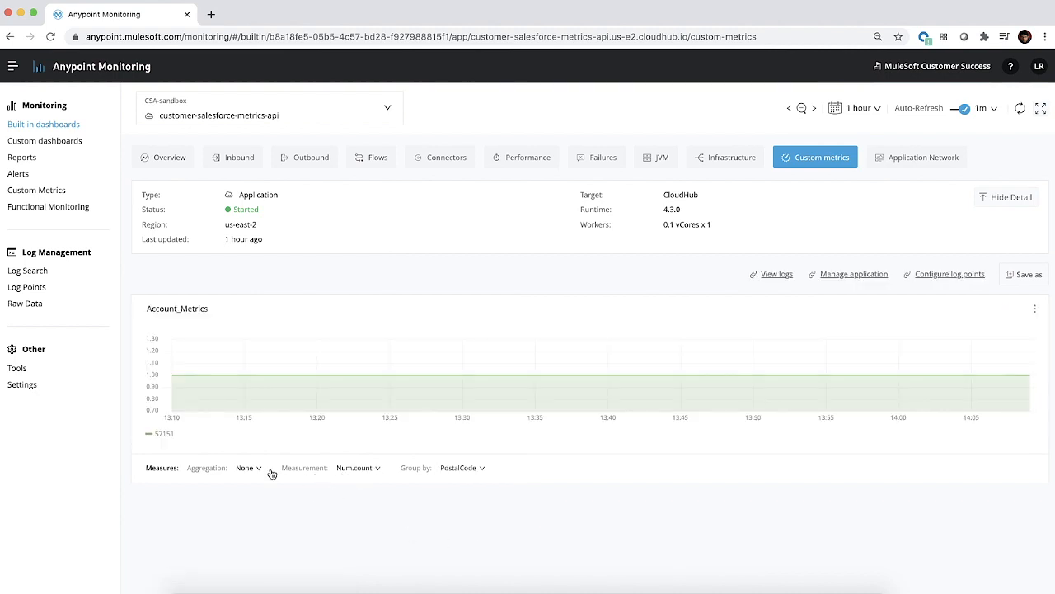
{"action": "left_click", "coordinate": [247, 469]}
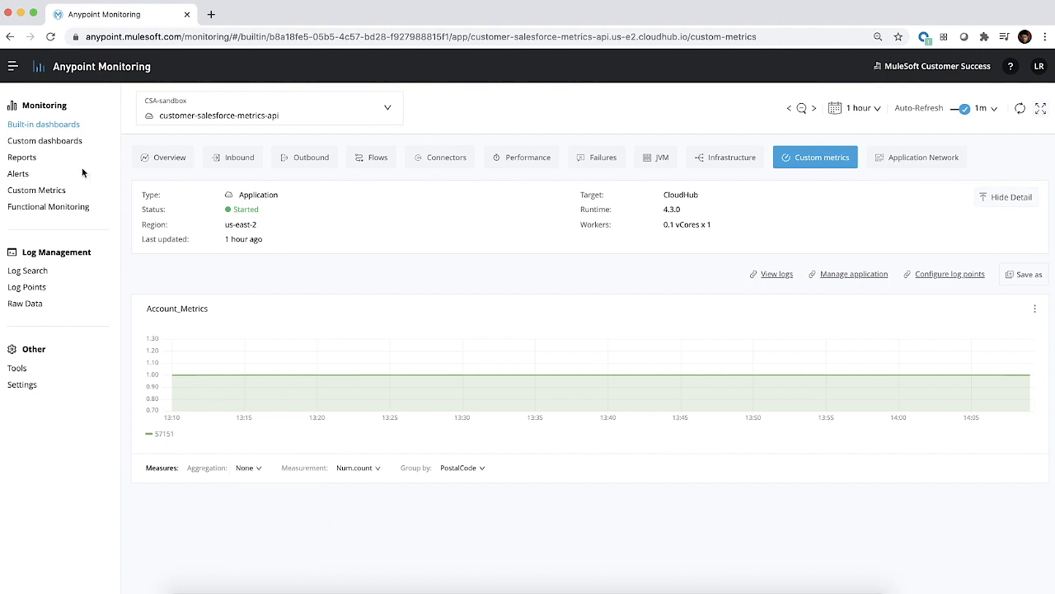
{"action": "mouse_move", "coordinate": [119, 165]}
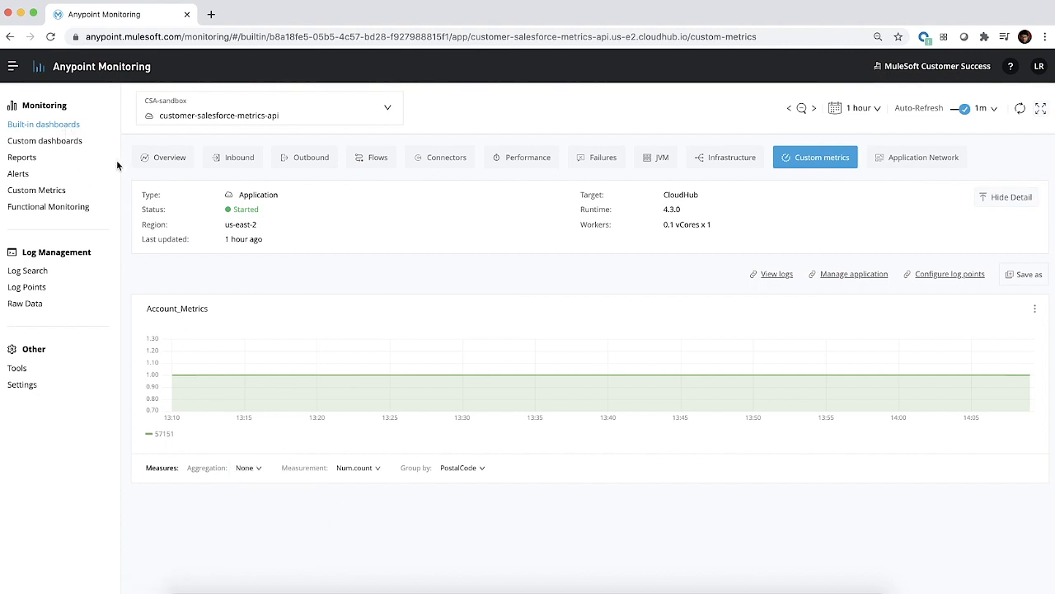
{"action": "left_click", "coordinate": [45, 140]}
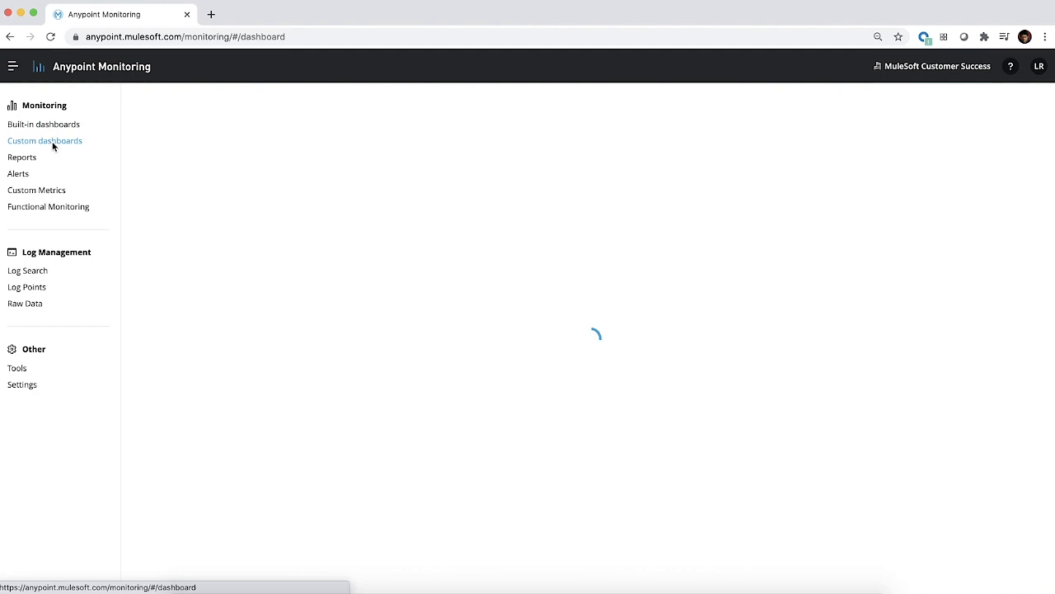
{"action": "left_click", "coordinate": [45, 140]}
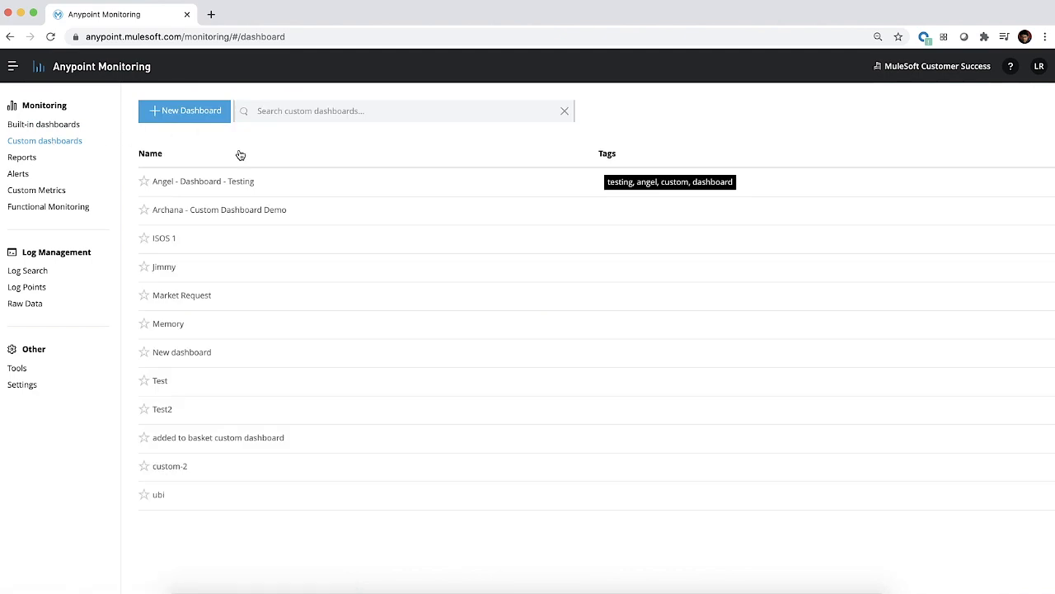
{"action": "mouse_move", "coordinate": [600, 65]}
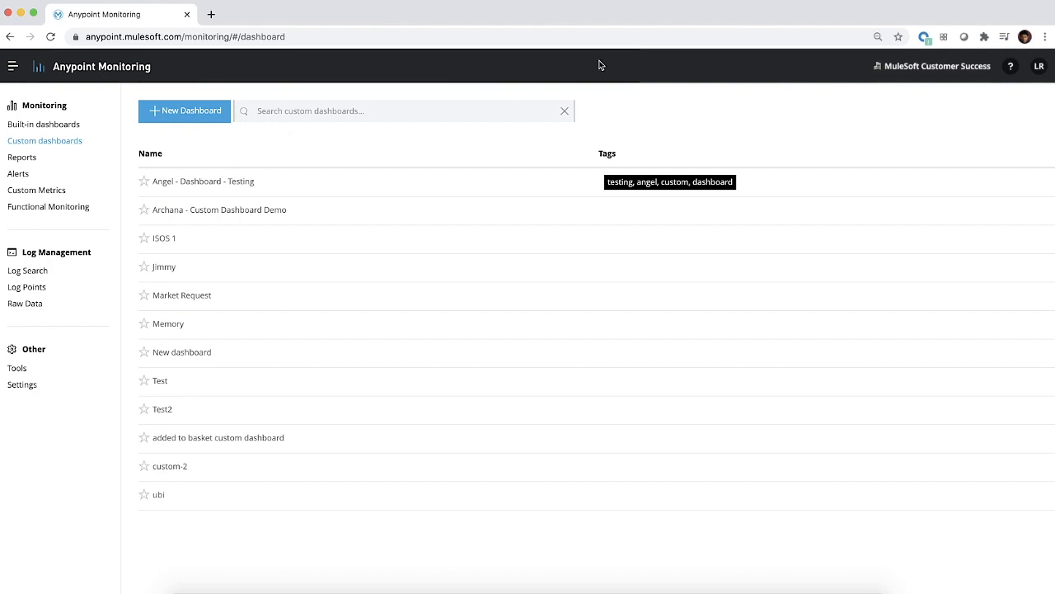
- Create a new dashboard with a Graph panel and enter its configuration
{"action": "left_click", "coordinate": [185, 111]}
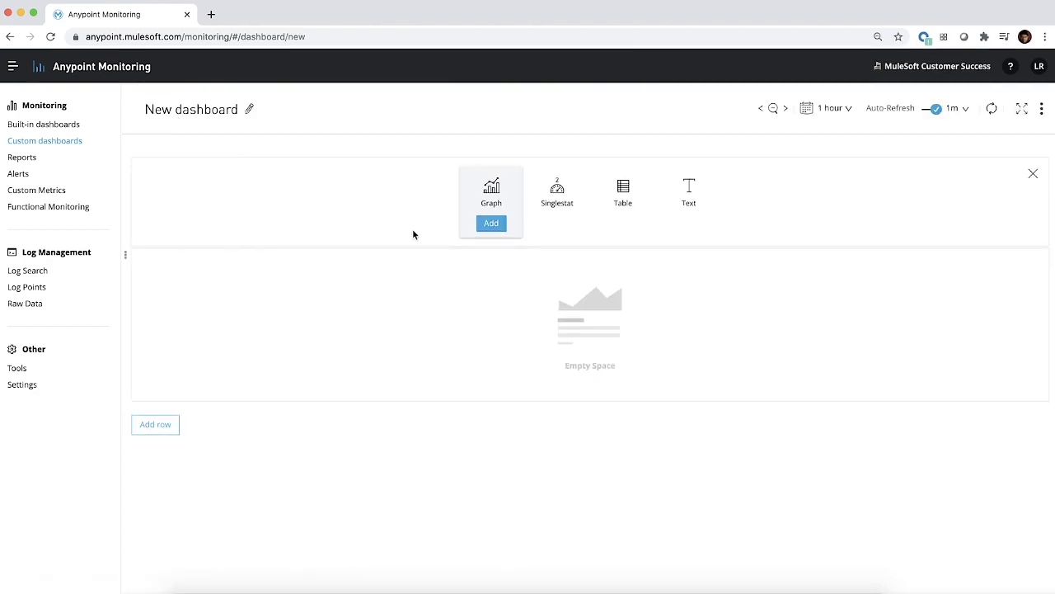
{"action": "left_click", "coordinate": [491, 223]}
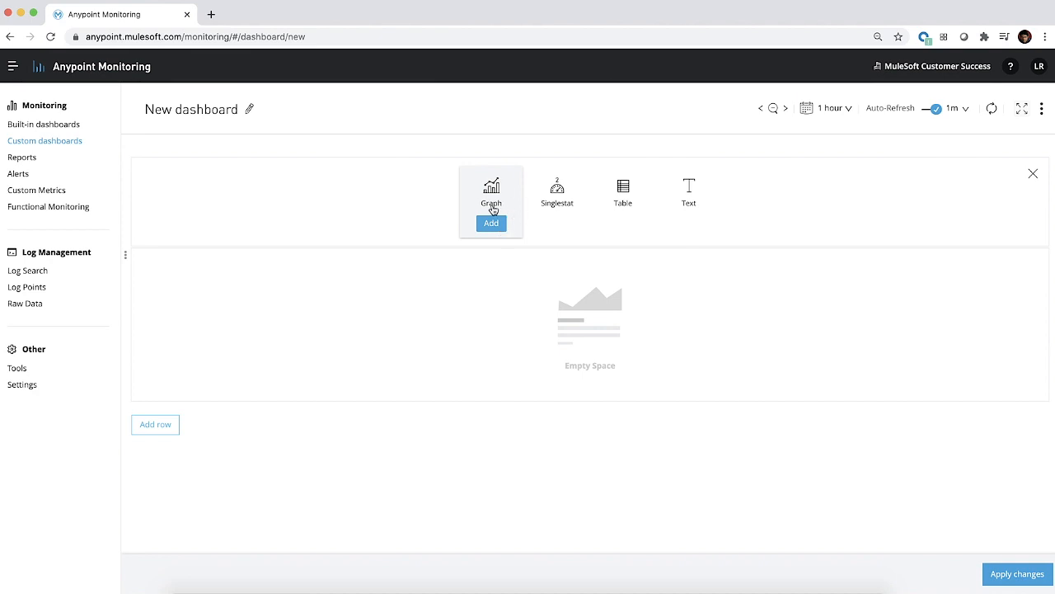
{"action": "left_click", "coordinate": [491, 222]}
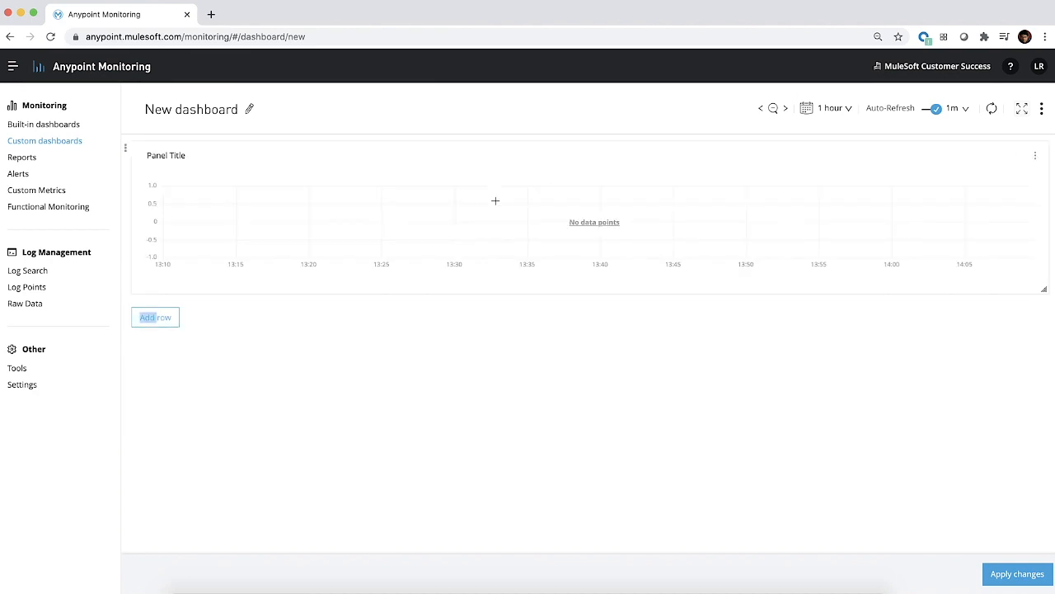
{"action": "left_click", "coordinate": [1035, 155]}
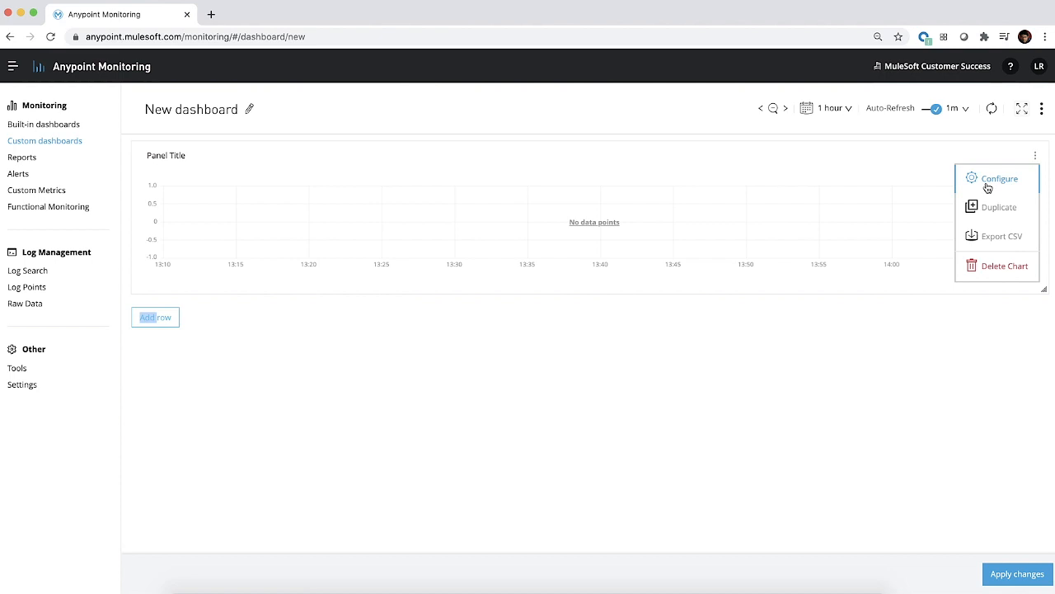
{"action": "left_click", "coordinate": [999, 178]}
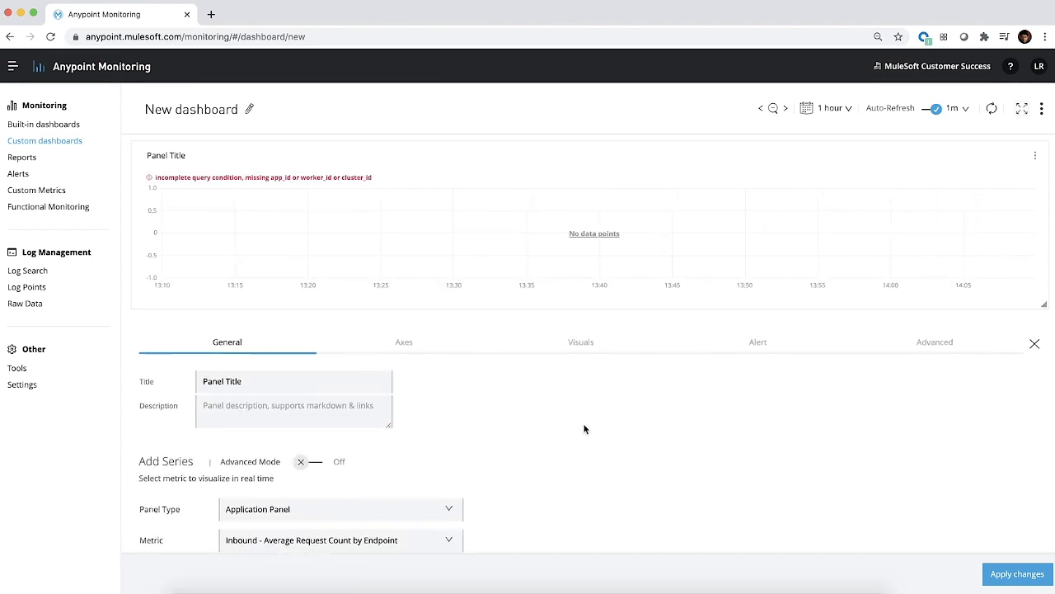
- Enable advanced query mode and use custom_metric as the source
{"action": "scroll", "scroll_direction": "down", "scroll_amount": 3}
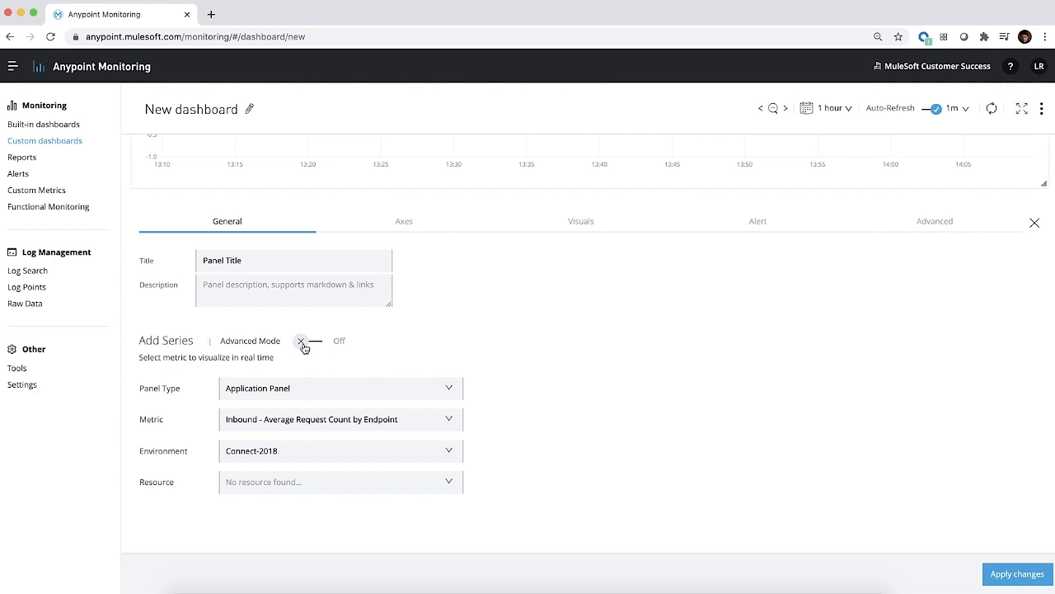
{"action": "left_click", "coordinate": [310, 340]}
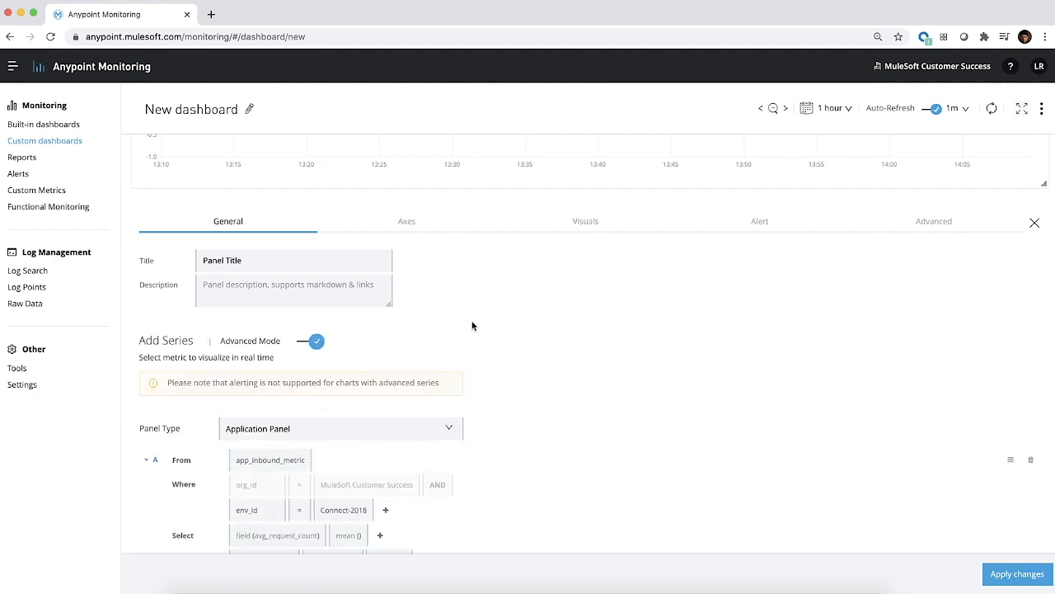
{"action": "scroll", "scroll_direction": "down", "scroll_amount": 3}
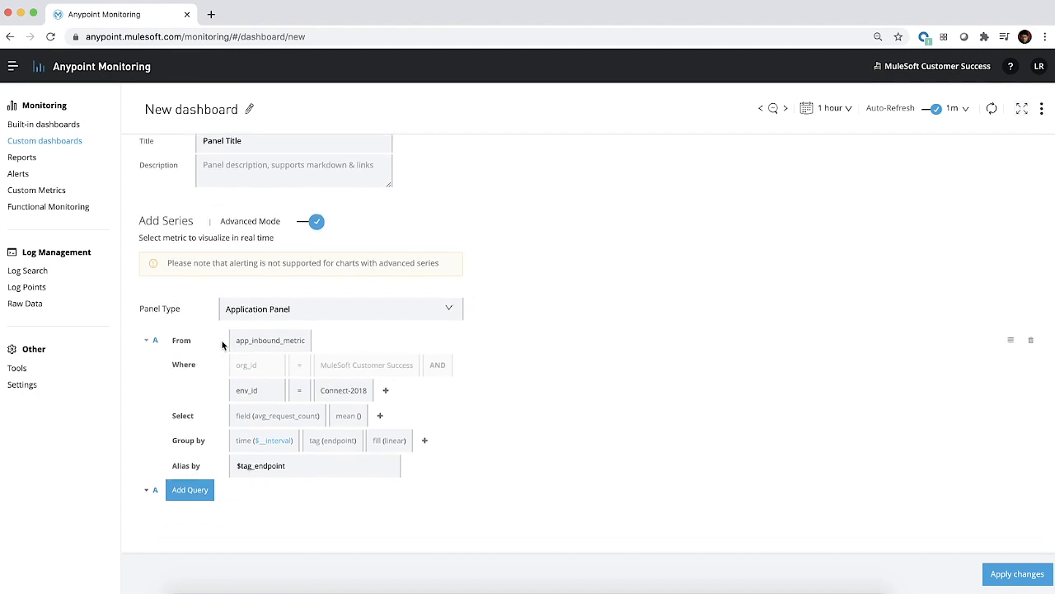
{"action": "left_click", "coordinate": [271, 340]}
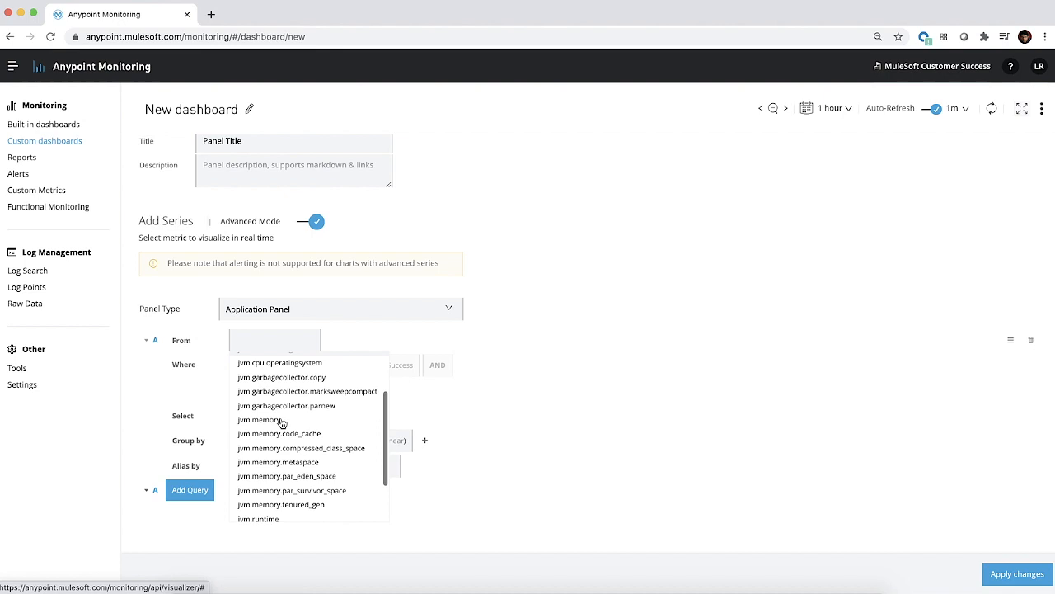
{"action": "left_click", "coordinate": [260, 340]}
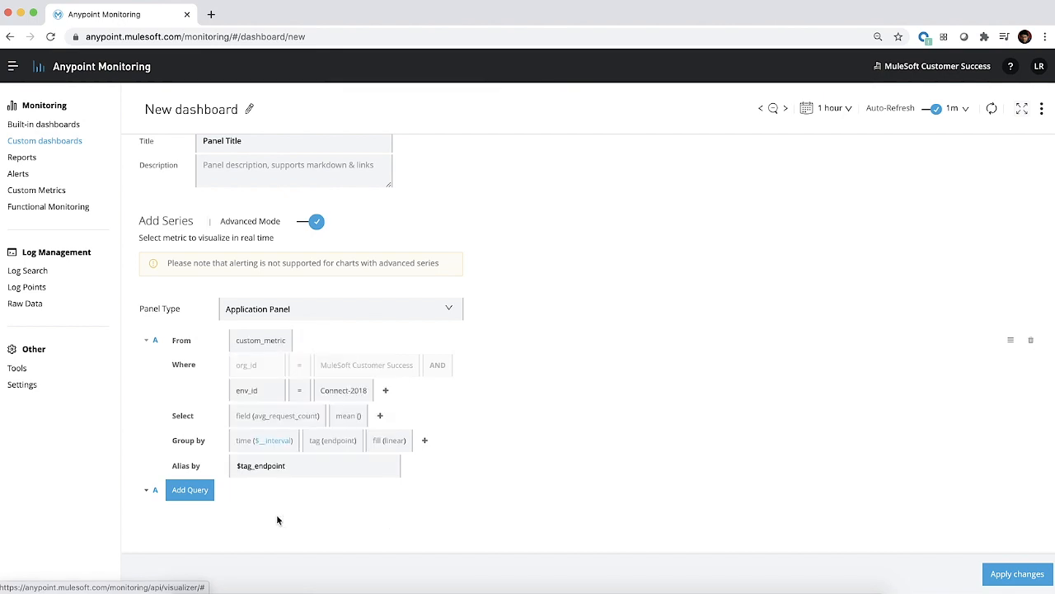
{"action": "mouse_move", "coordinate": [297, 396]}
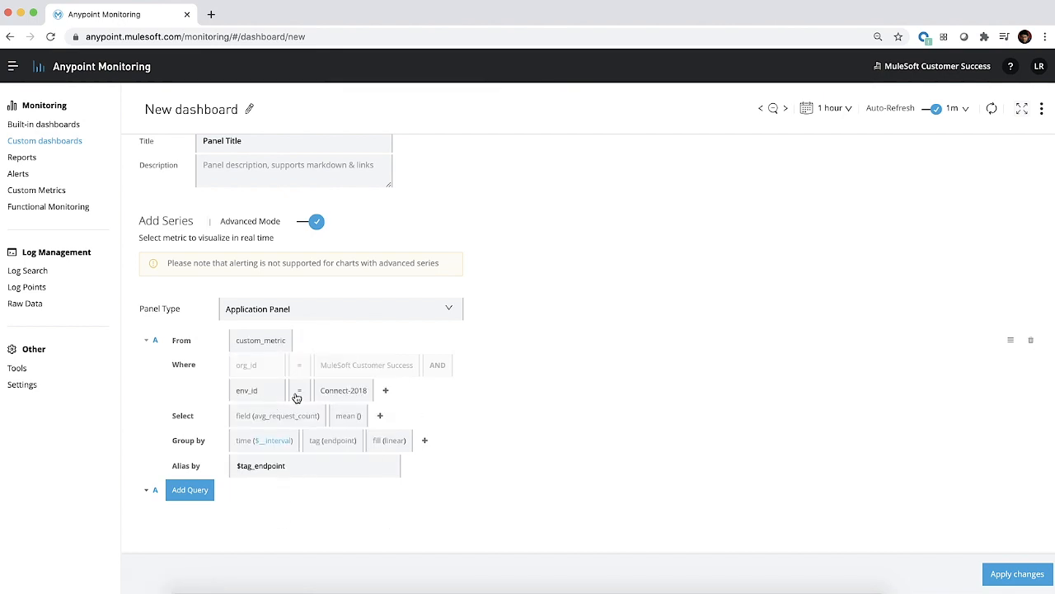
{"action": "mouse_move", "coordinate": [289, 389]}
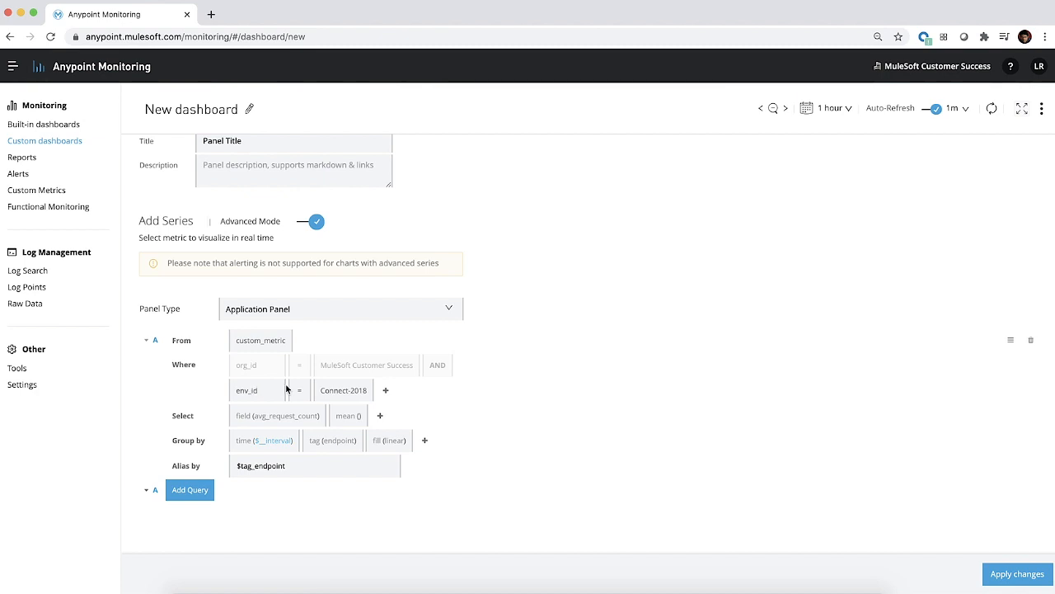
{"action": "mouse_move", "coordinate": [276, 376]}
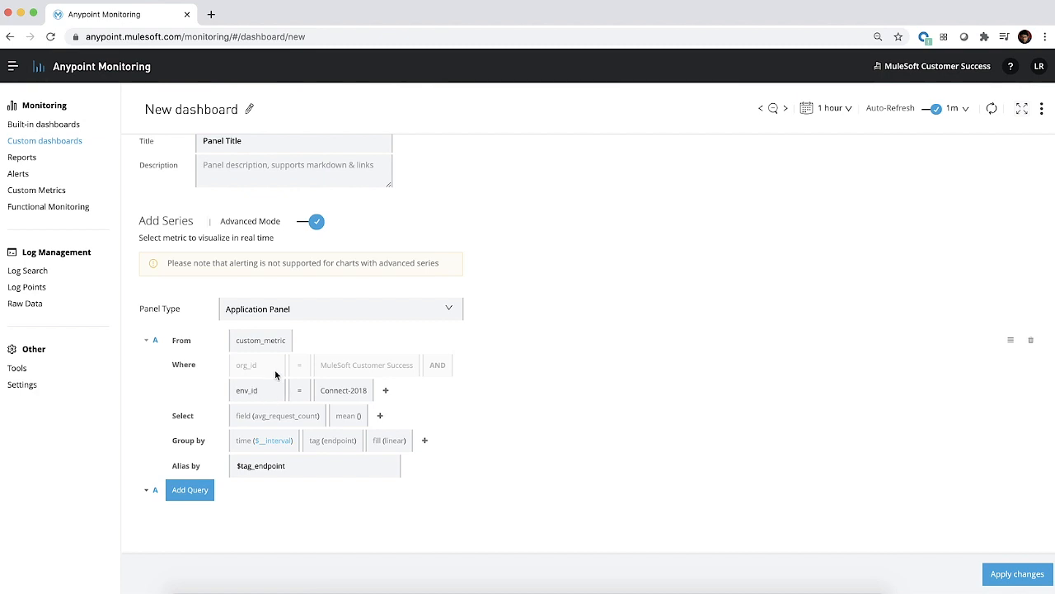
{"action": "mouse_move", "coordinate": [359, 389]}
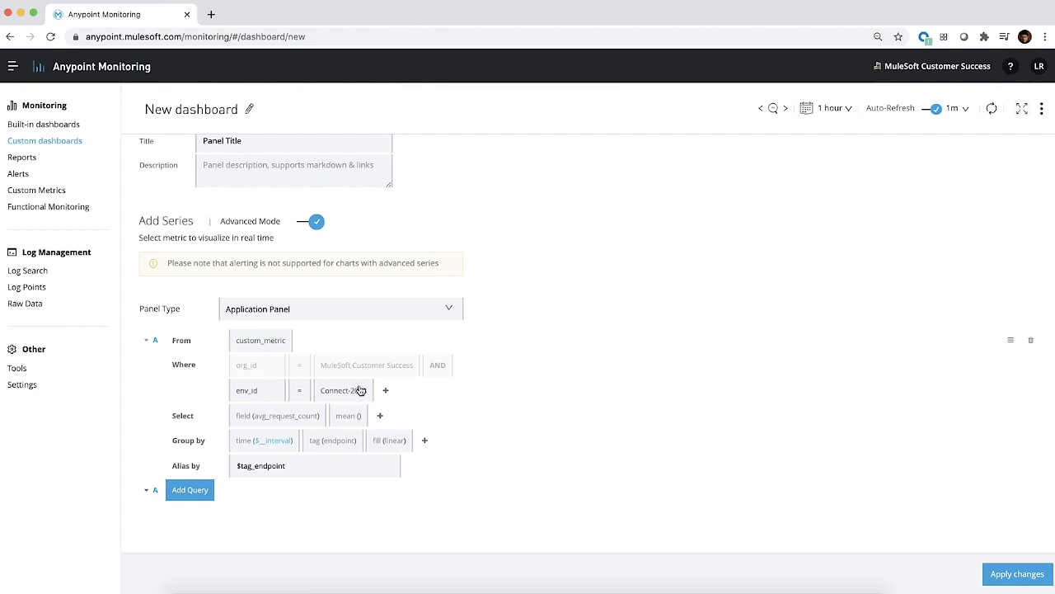
- Add an app_id where clause filtering to the customer-salesforce-metrics app
{"action": "left_click", "coordinate": [343, 389]}
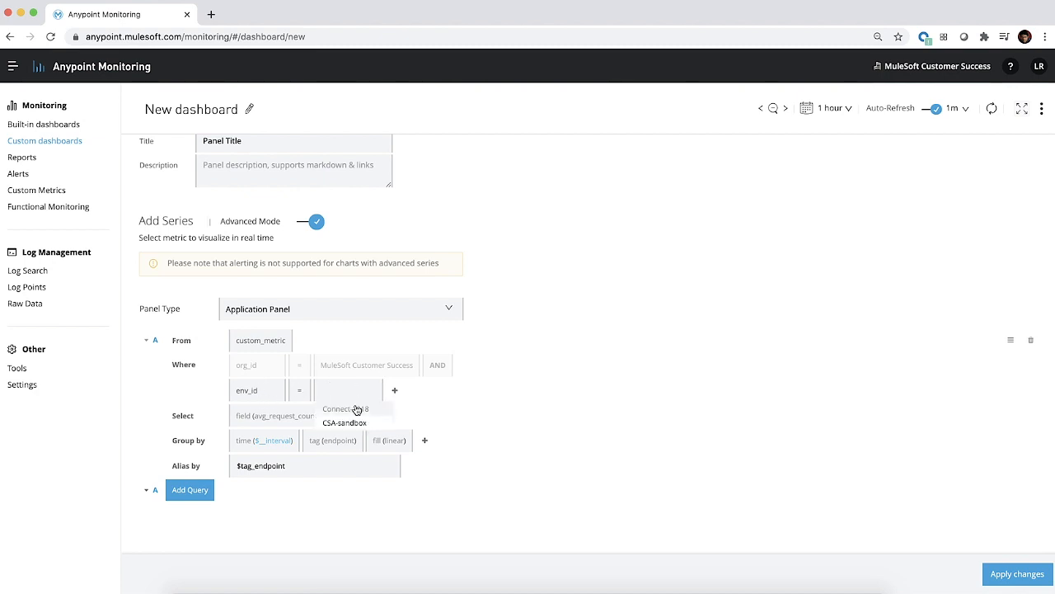
{"action": "left_click", "coordinate": [343, 422]}
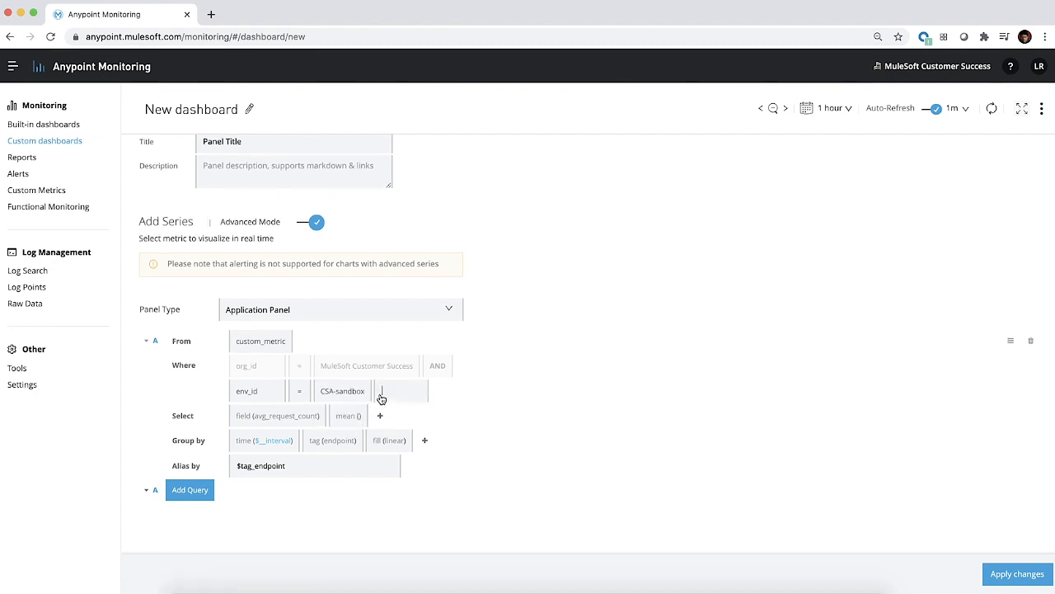
{"action": "type", "text": "app_id"}
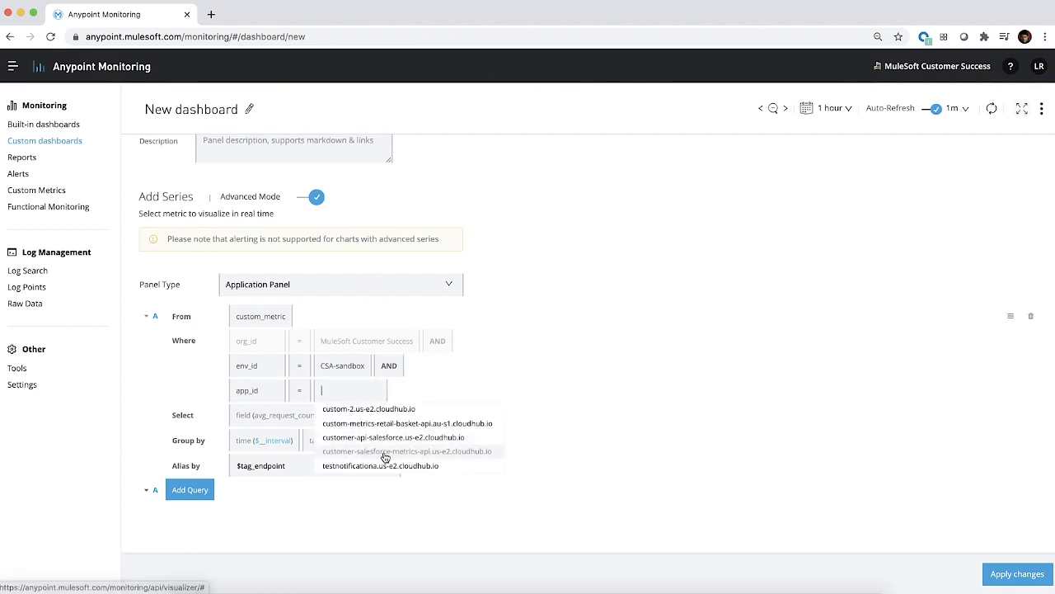
{"action": "left_click", "coordinate": [404, 452]}
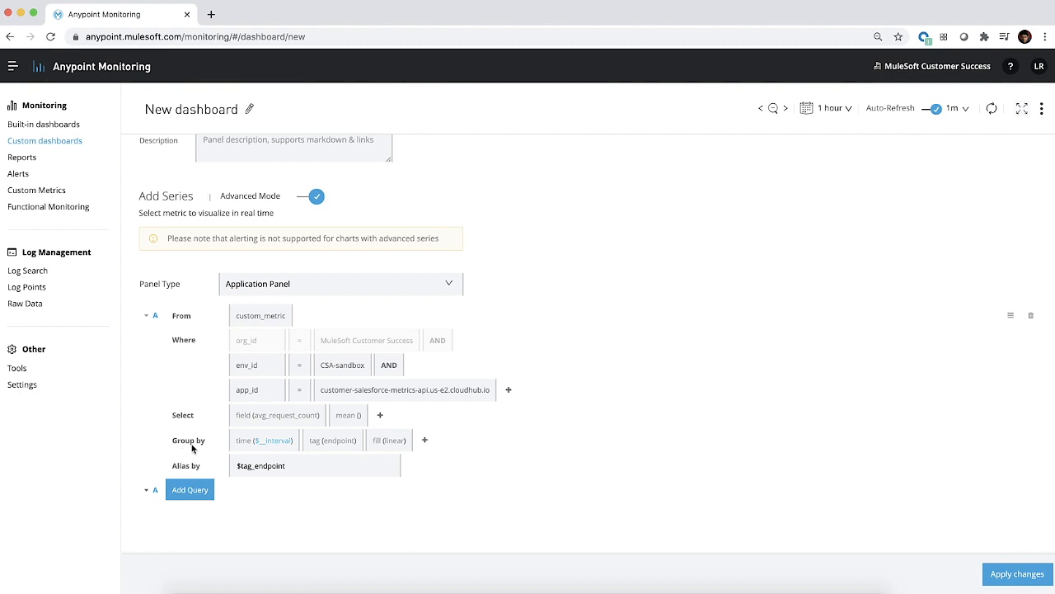
{"action": "mouse_move", "coordinate": [330, 445]}
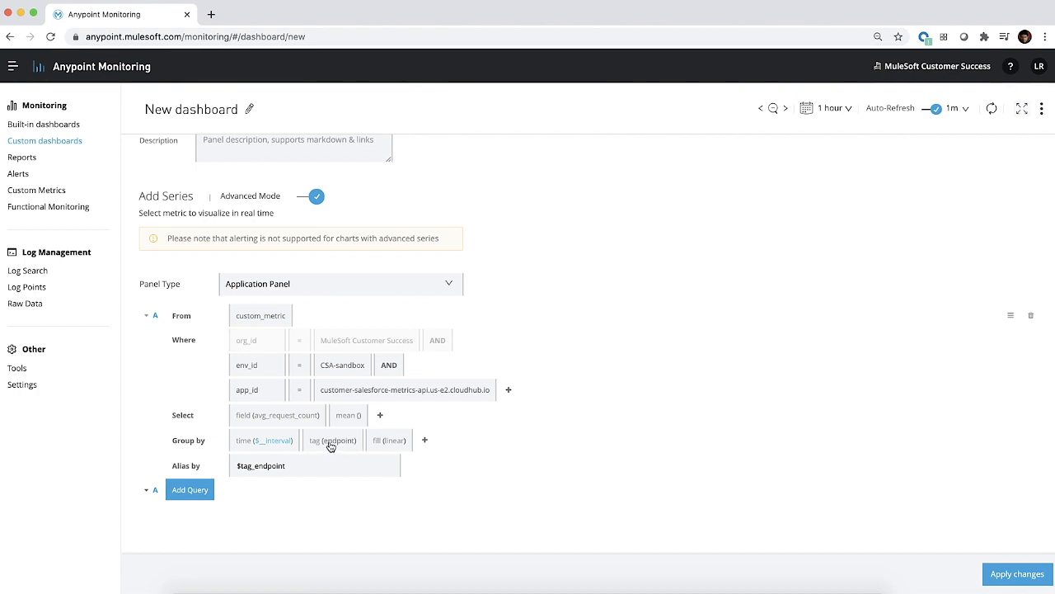
- Group by BillingCity with fill(0), select field(Num.count) sum(), and clear the alias
{"action": "left_click", "coordinate": [333, 441]}
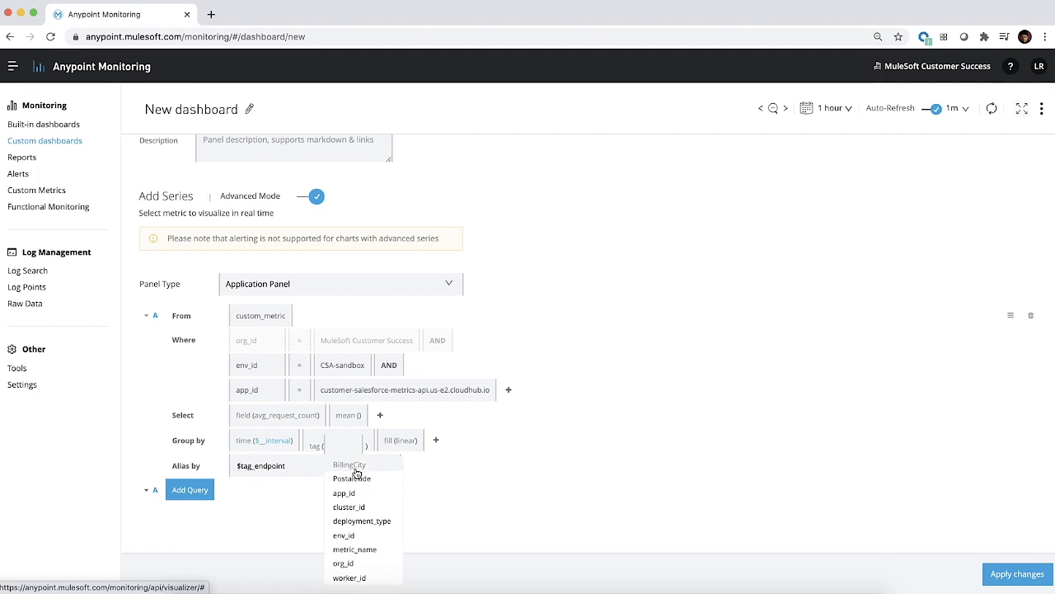
{"action": "left_click", "coordinate": [350, 465]}
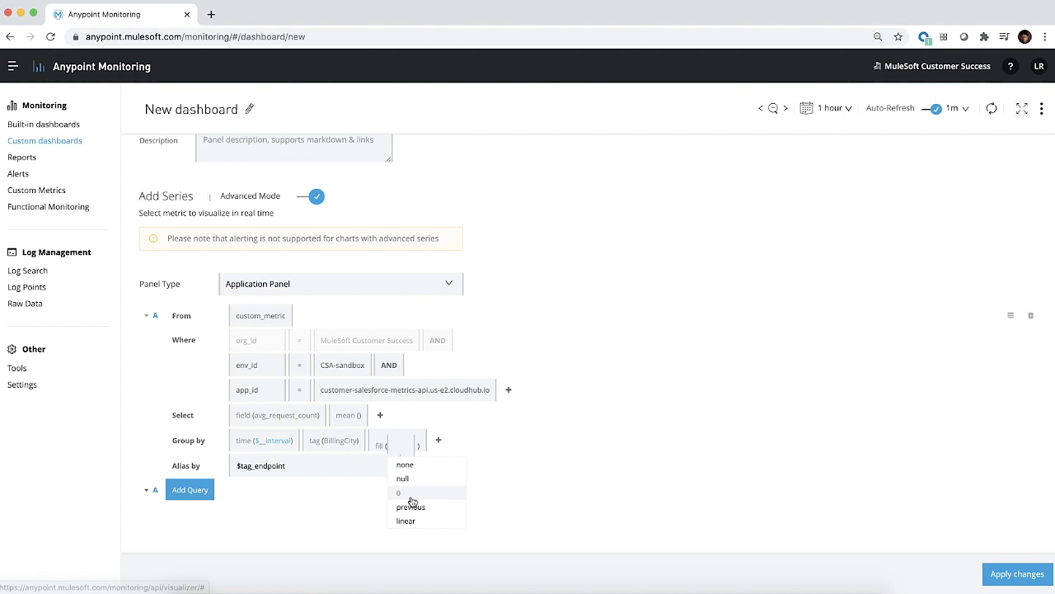
{"action": "left_click", "coordinate": [399, 491]}
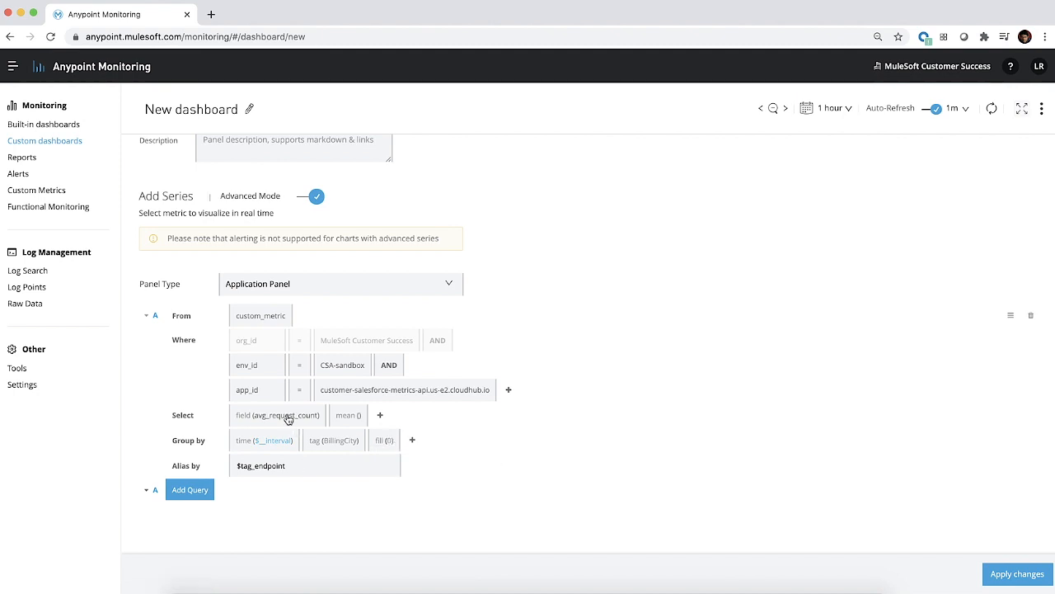
{"action": "left_click", "coordinate": [277, 416]}
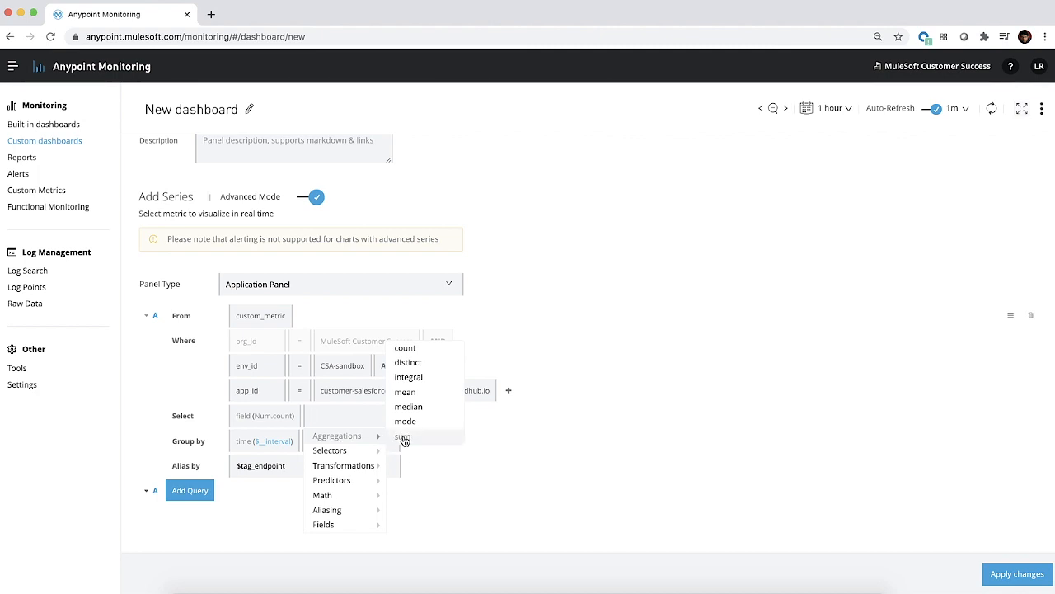
{"action": "left_click", "coordinate": [402, 435]}
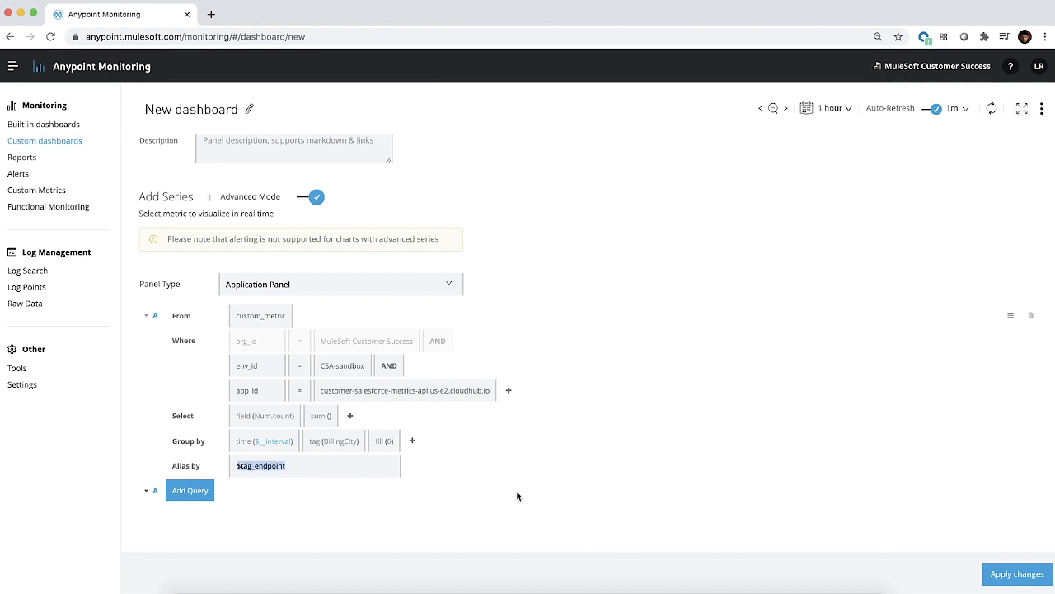
{"action": "left_click", "coordinate": [315, 465]}
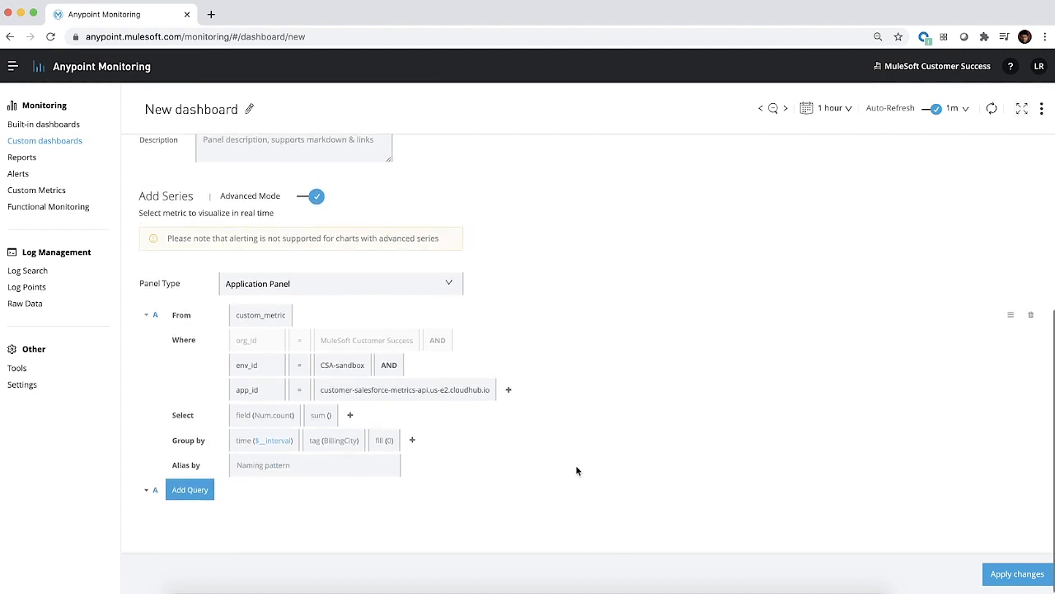
- Apply the panel changes and save the dashboard as Account_Metrics
{"action": "left_click", "coordinate": [1016, 574]}
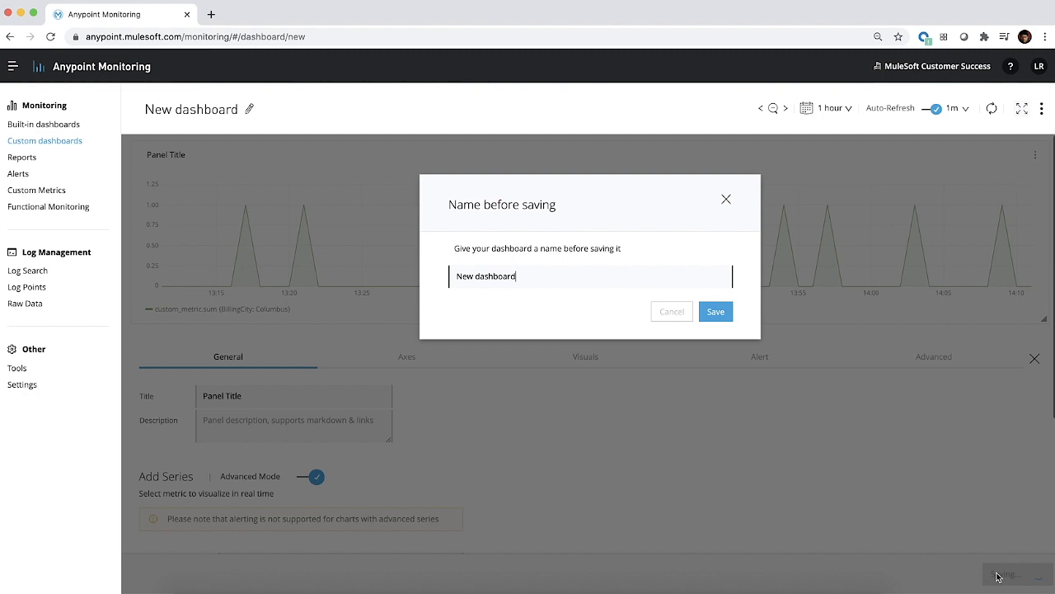
{"action": "triple_click", "coordinate": [485, 277]}
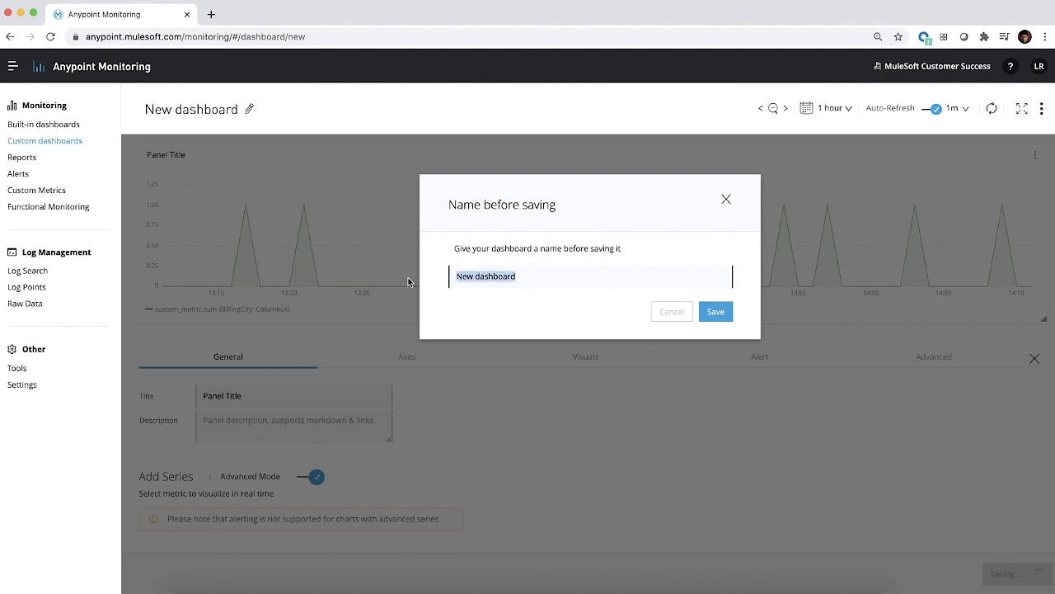
{"action": "type", "text": "Accoun"}
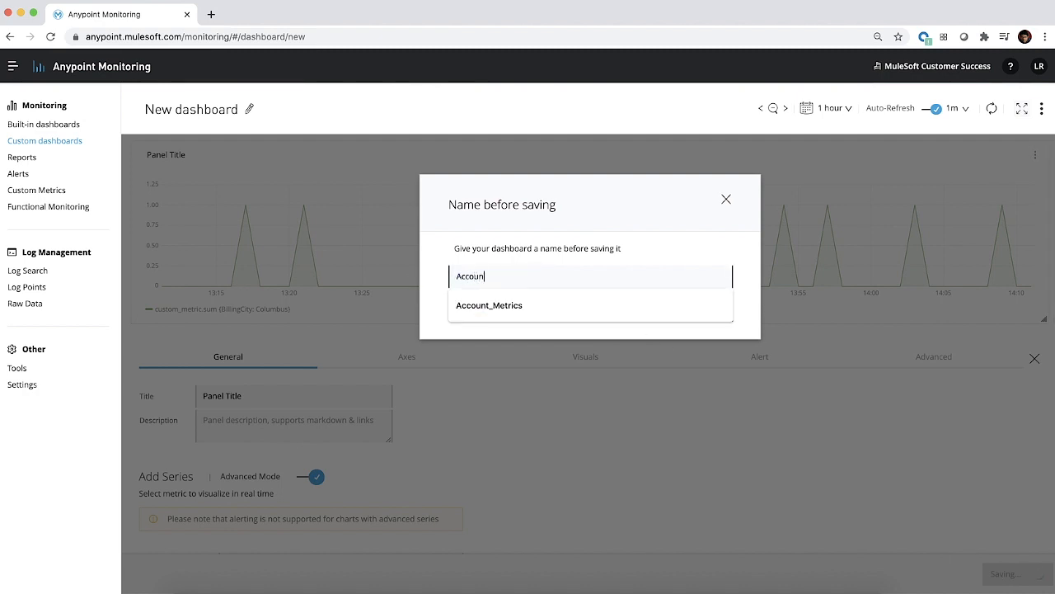
{"action": "left_click", "coordinate": [488, 303]}
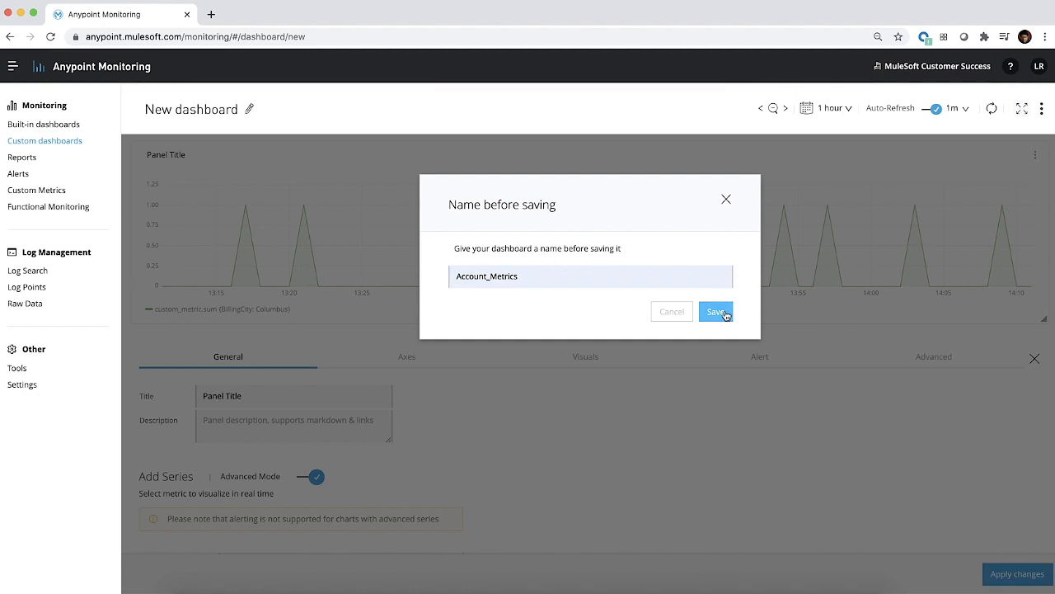
{"action": "left_click", "coordinate": [715, 312]}
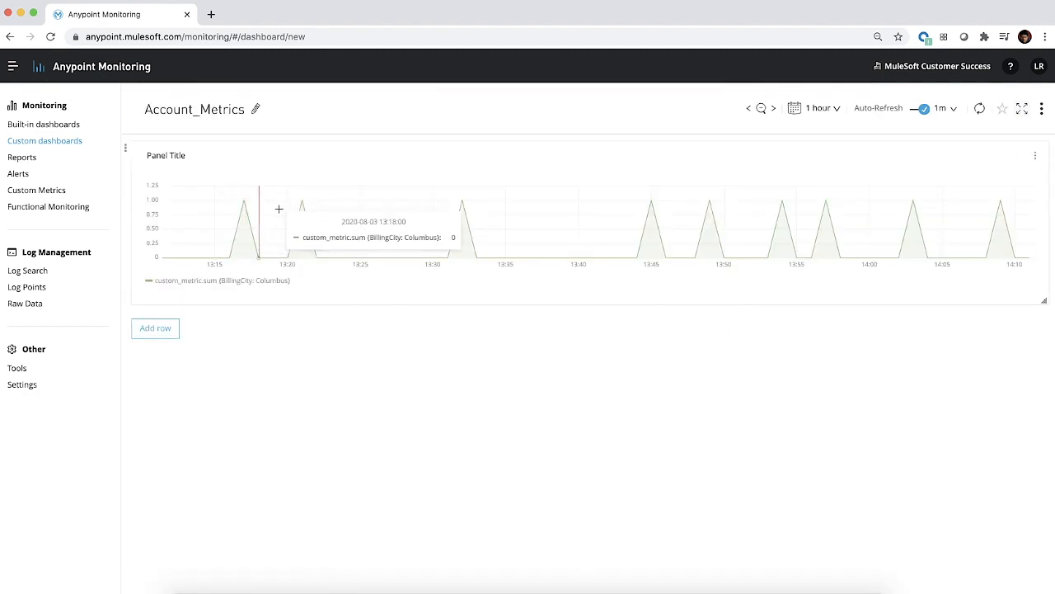
{"action": "mouse_move", "coordinate": [152, 290]}
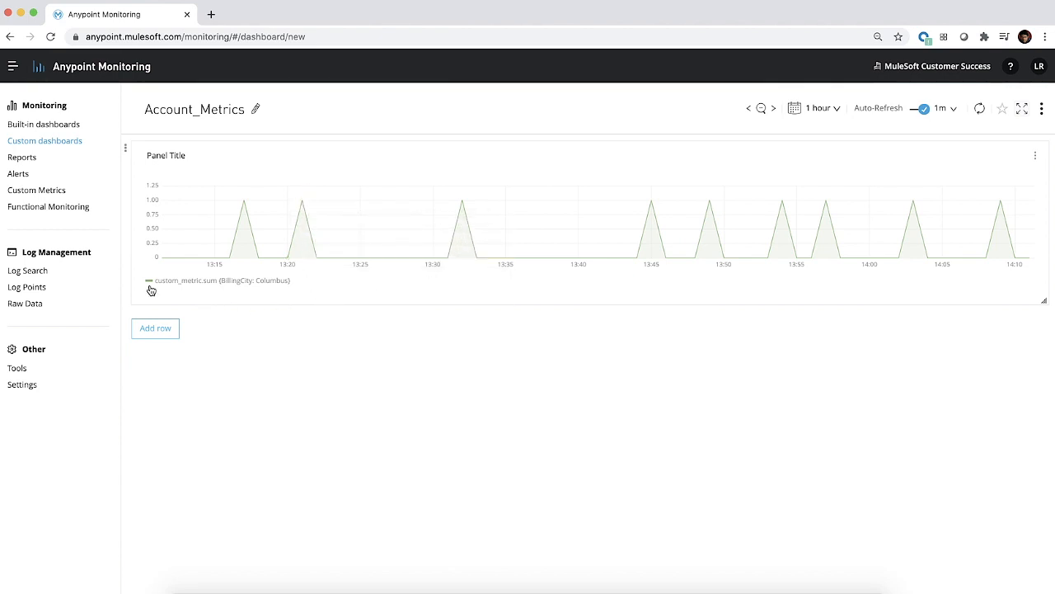
{"action": "mouse_move", "coordinate": [208, 290]}
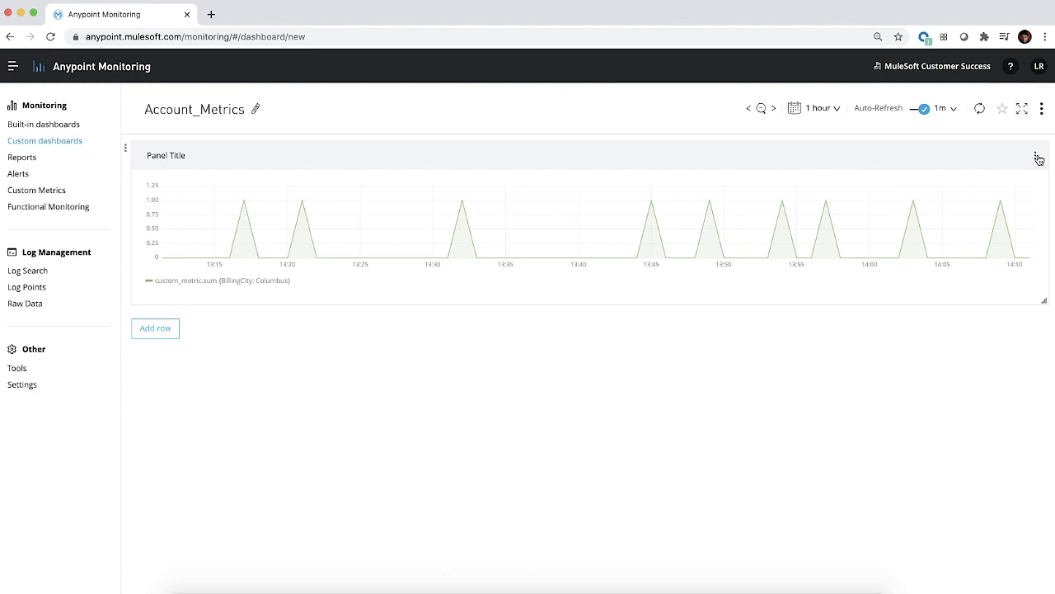
- Set the series Alias by to $tag_BillingCity and apply, so the legend reads the city
{"action": "left_click", "coordinate": [1039, 156]}
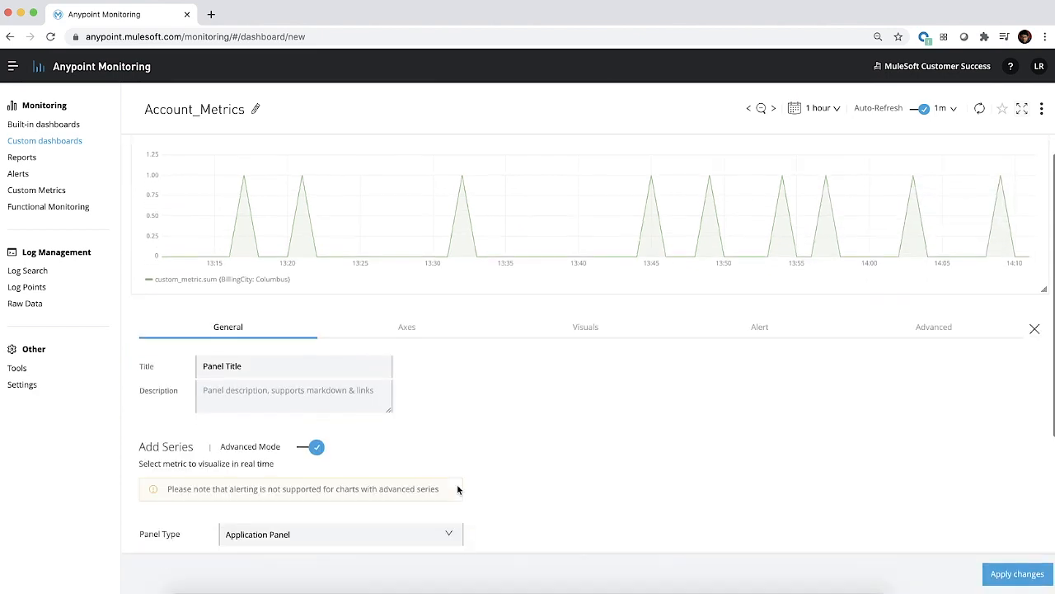
{"action": "scroll", "scroll_direction": "down", "scroll_amount": 3}
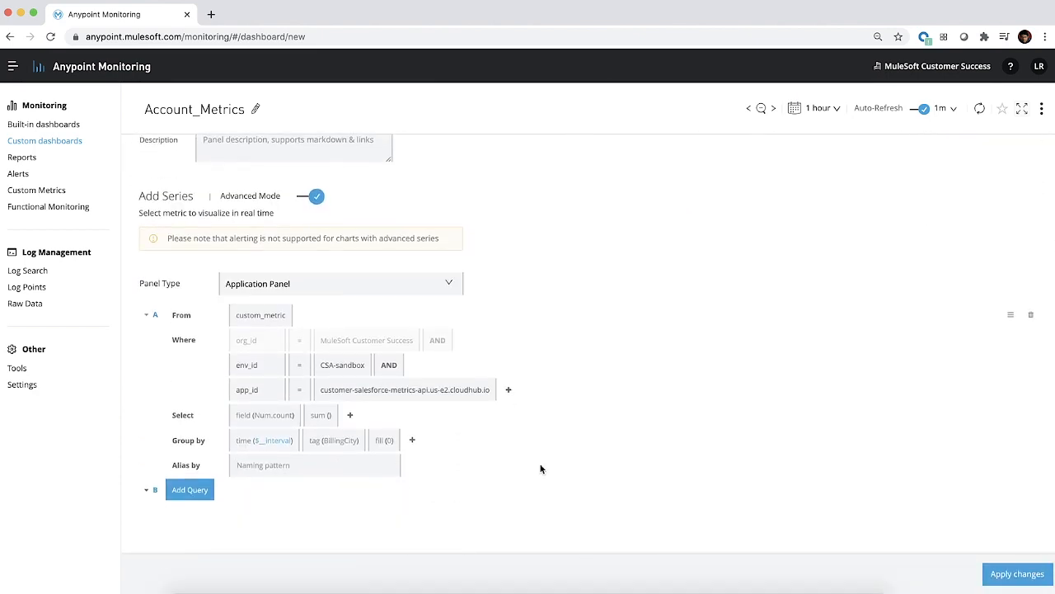
{"action": "type", "text": "$tag"}
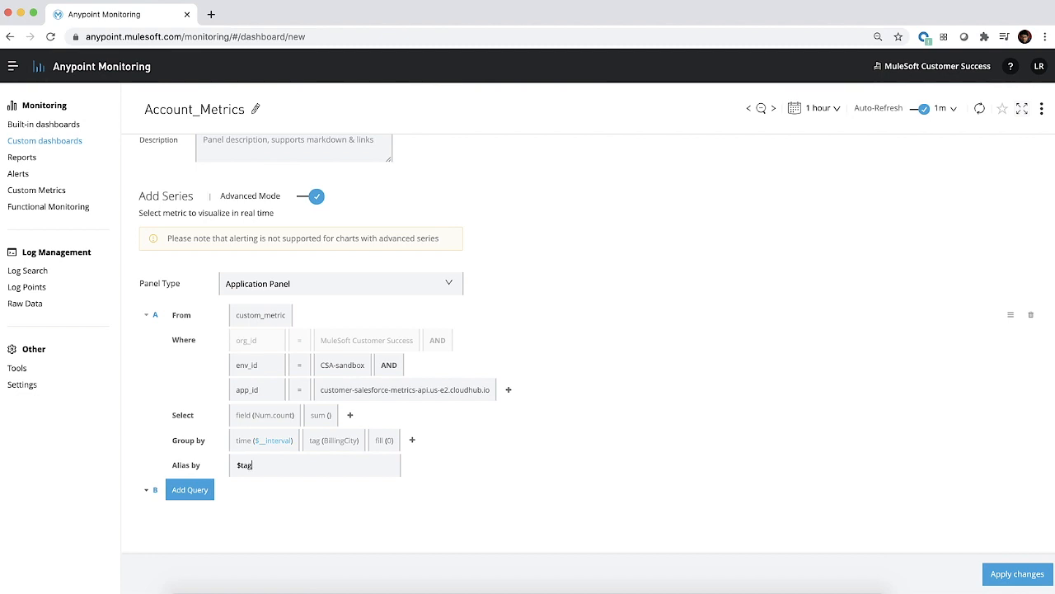
{"action": "type", "text": "_BillingCity"}
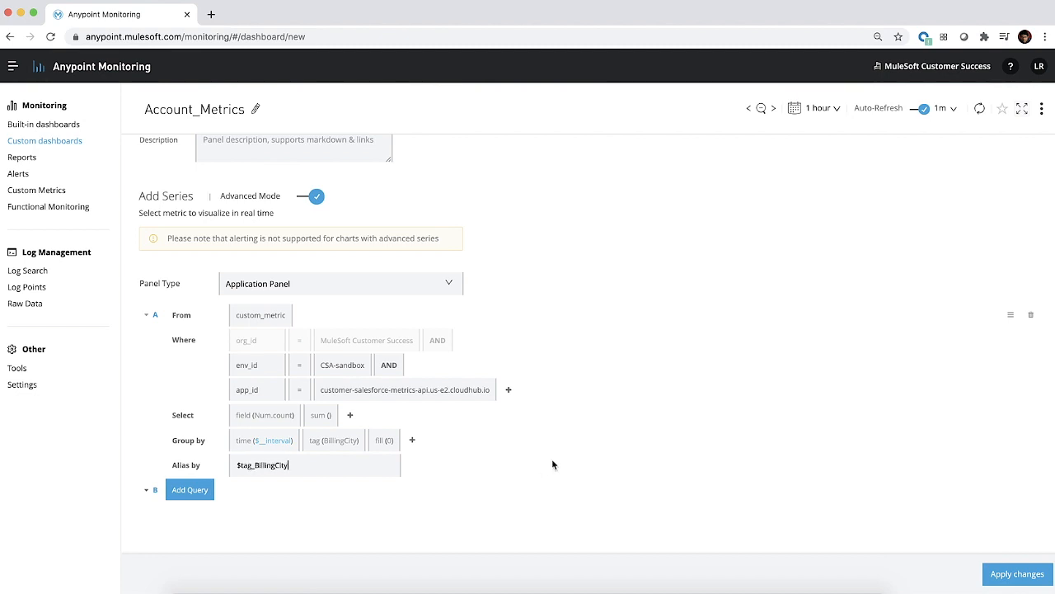
{"action": "left_click", "coordinate": [1016, 573]}
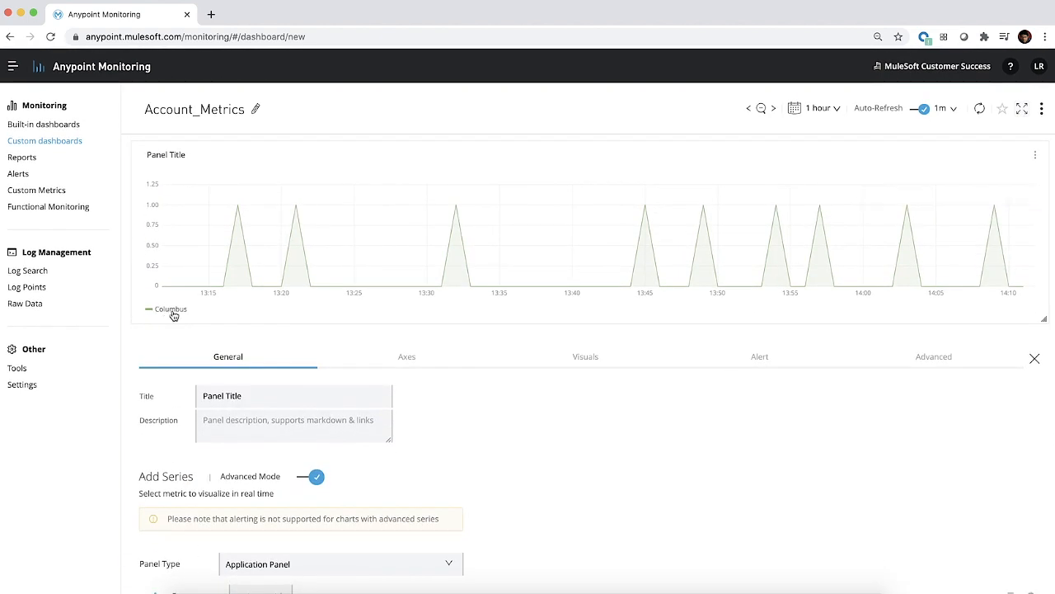
{"action": "mouse_move", "coordinate": [241, 208]}
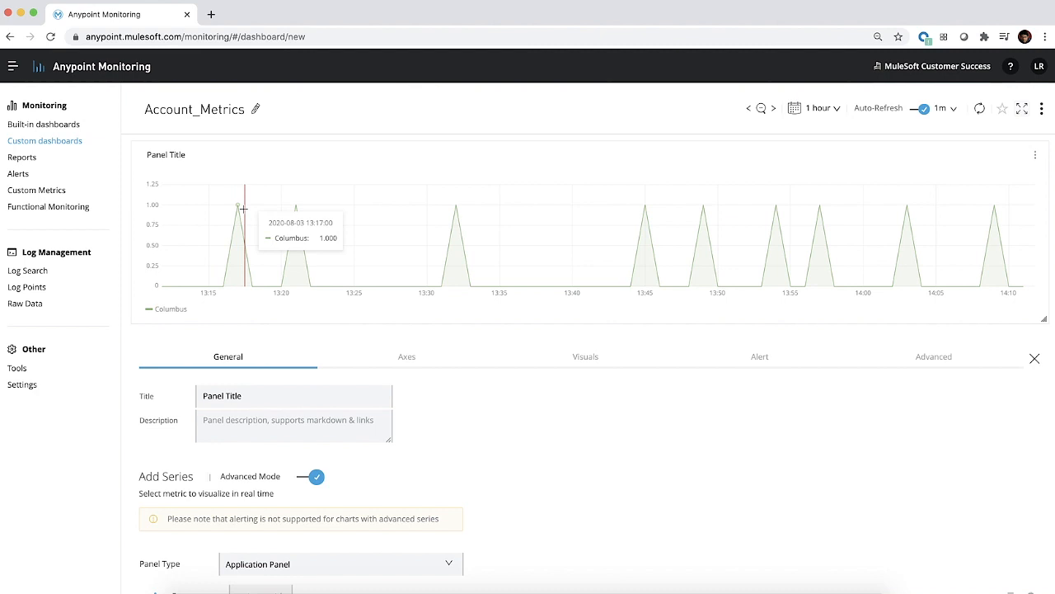
{"action": "mouse_move", "coordinate": [376, 236]}
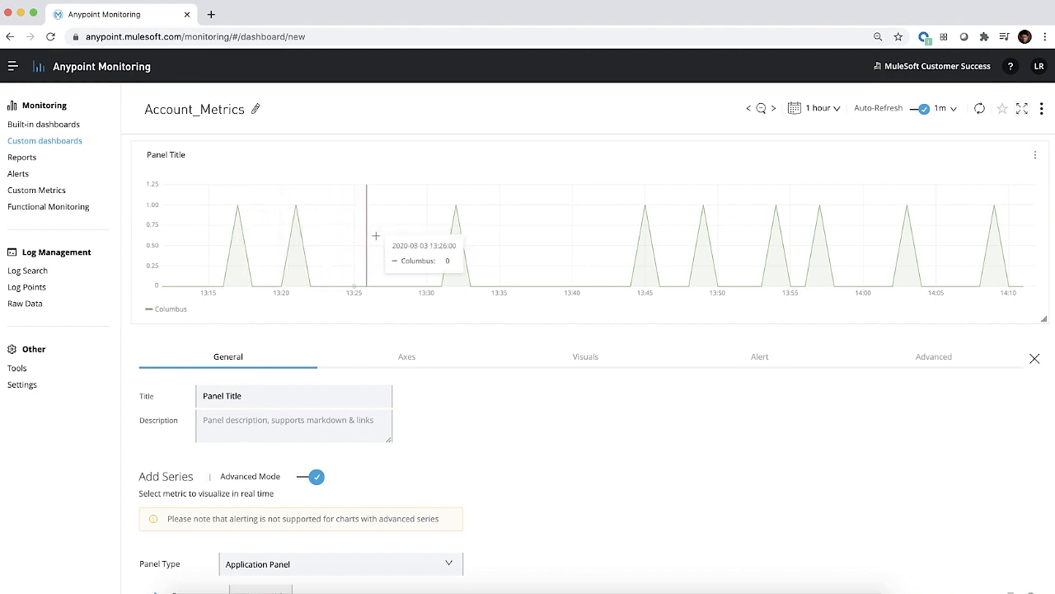
- Widen the dashboard time range to the last 3 hours and confirm it
{"action": "left_click", "coordinate": [821, 109]}
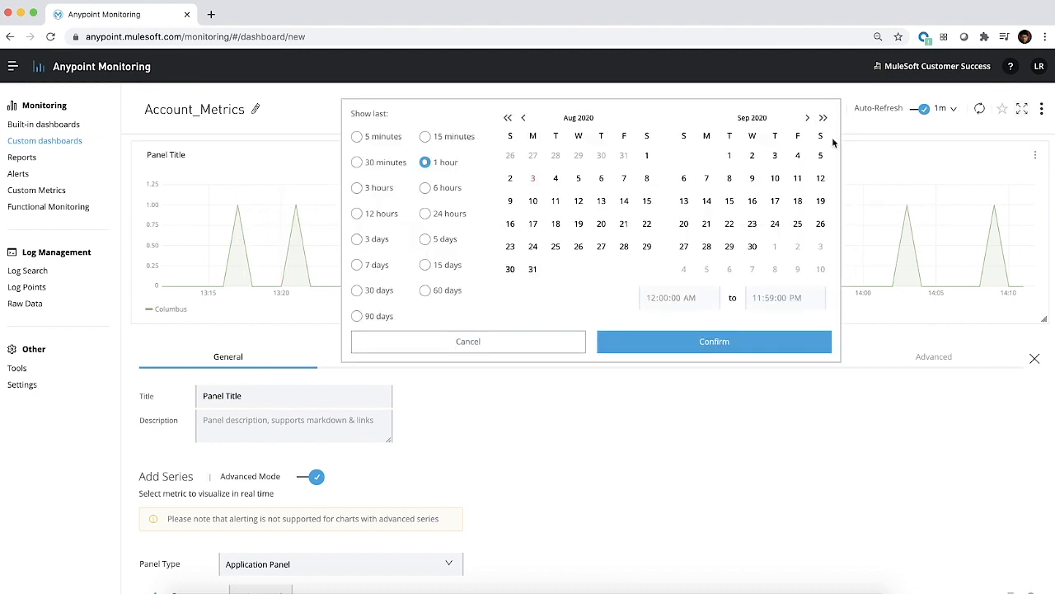
{"action": "left_click", "coordinate": [356, 188]}
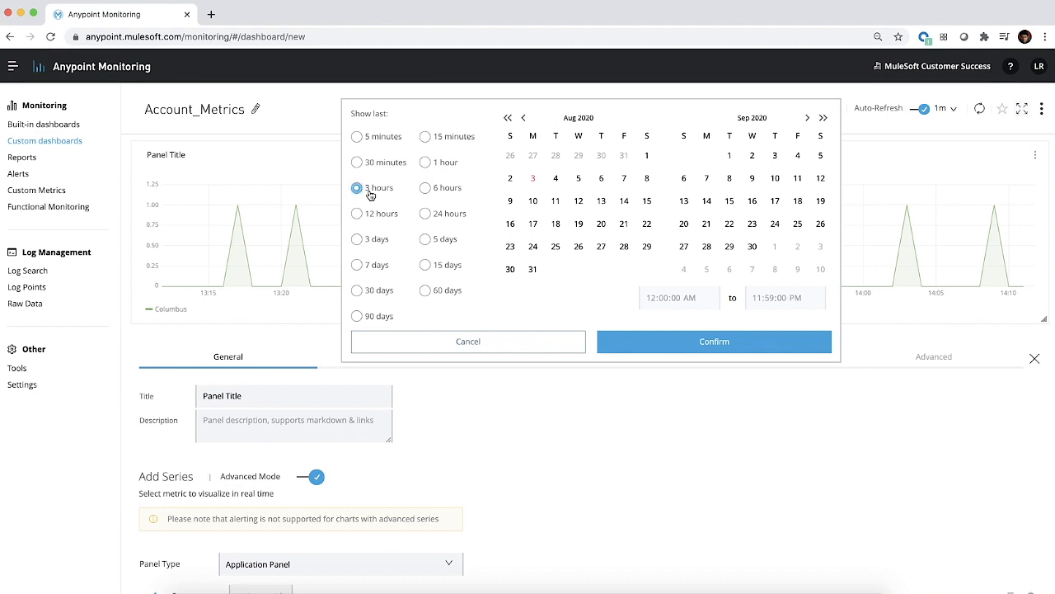
{"action": "left_click", "coordinate": [714, 341]}
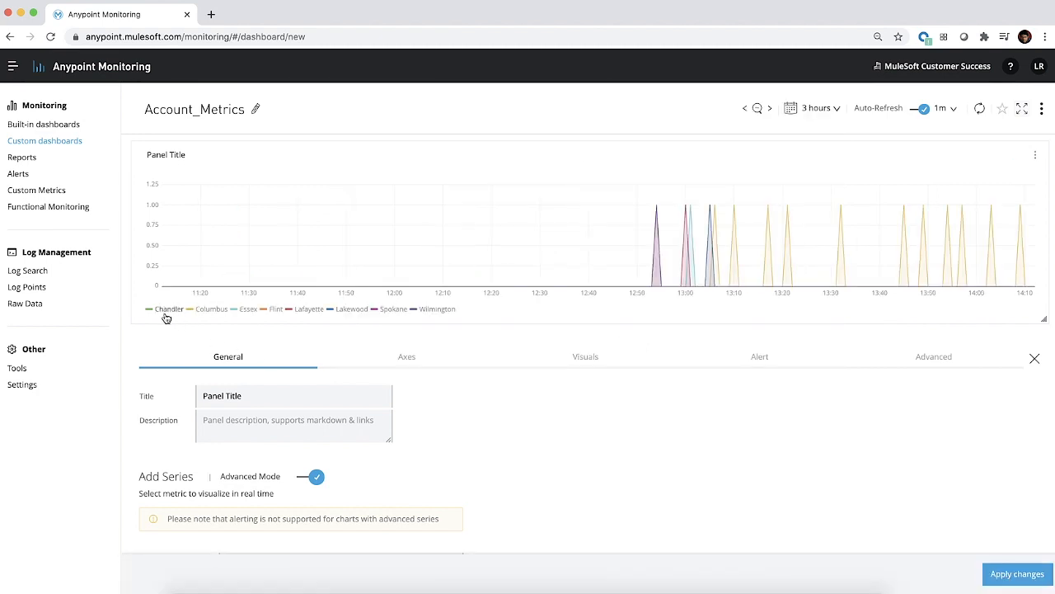
{"action": "mouse_move", "coordinate": [255, 322]}
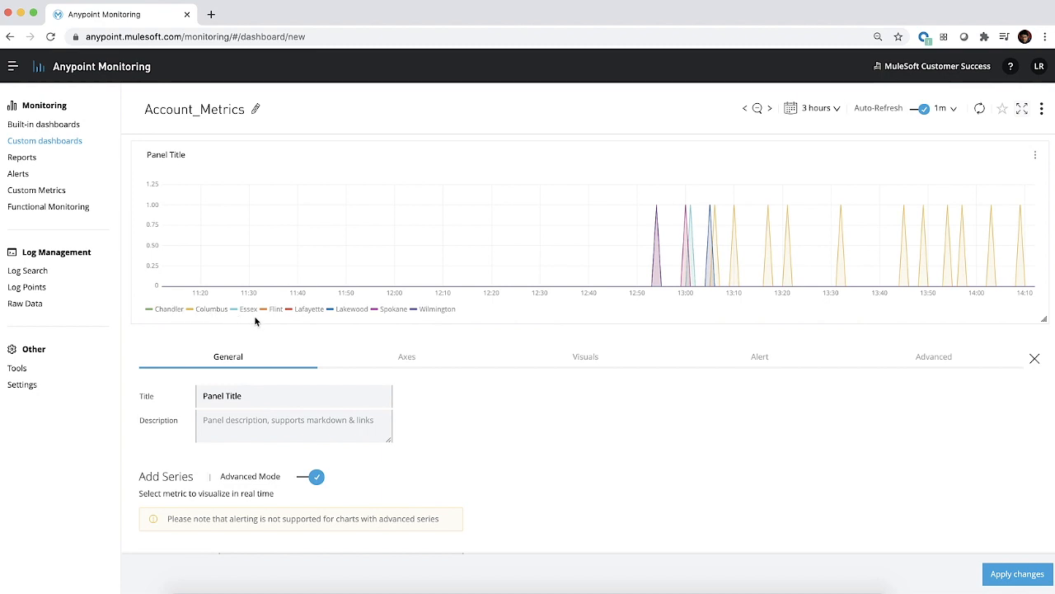
{"action": "mouse_move", "coordinate": [304, 313]}
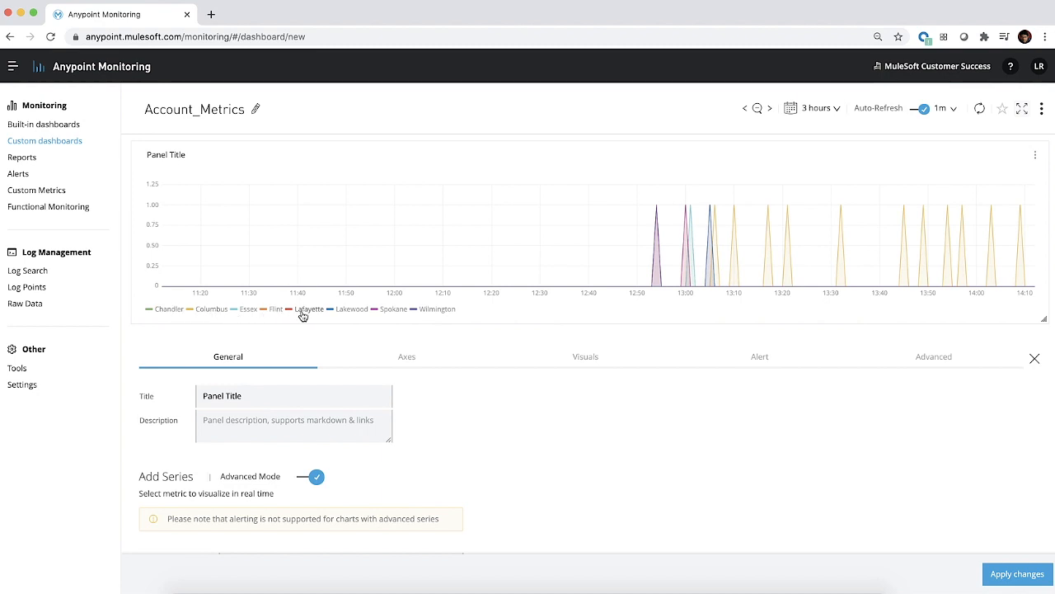
{"action": "mouse_move", "coordinate": [188, 317]}
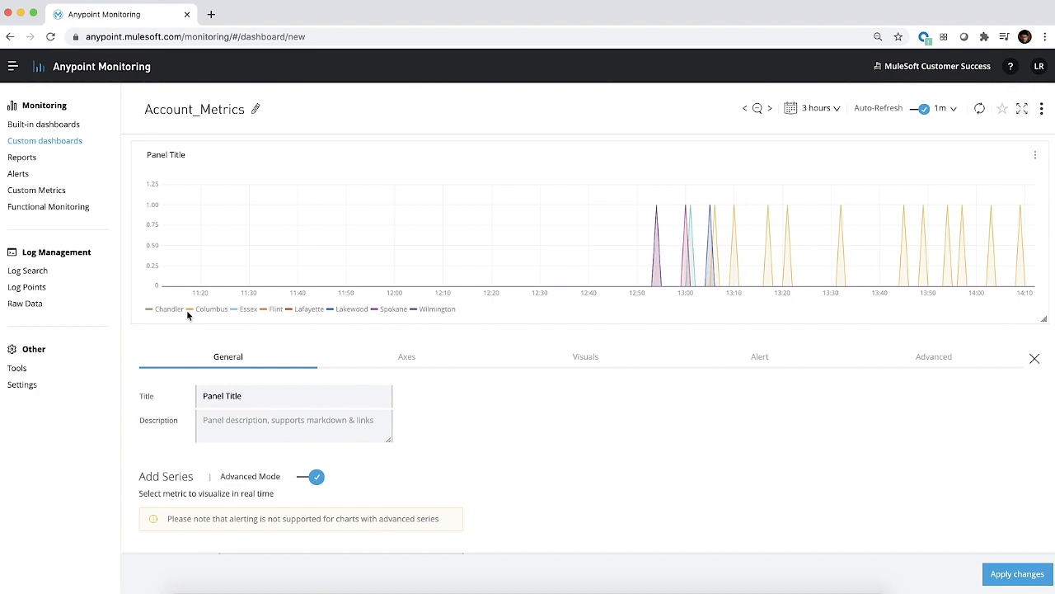
{"action": "mouse_move", "coordinate": [696, 219]}
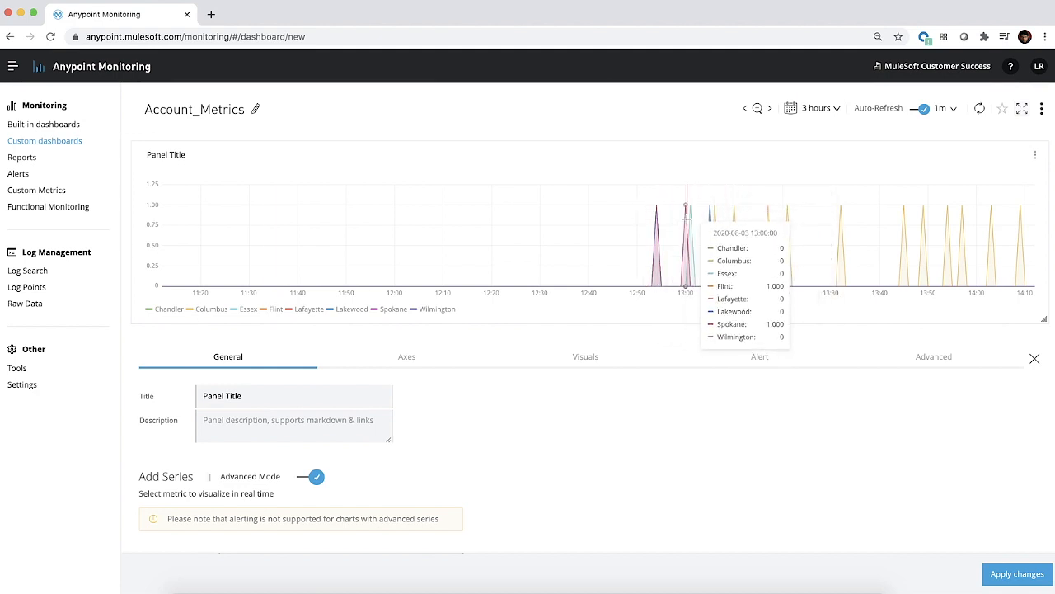
{"action": "mouse_move", "coordinate": [781, 260]}
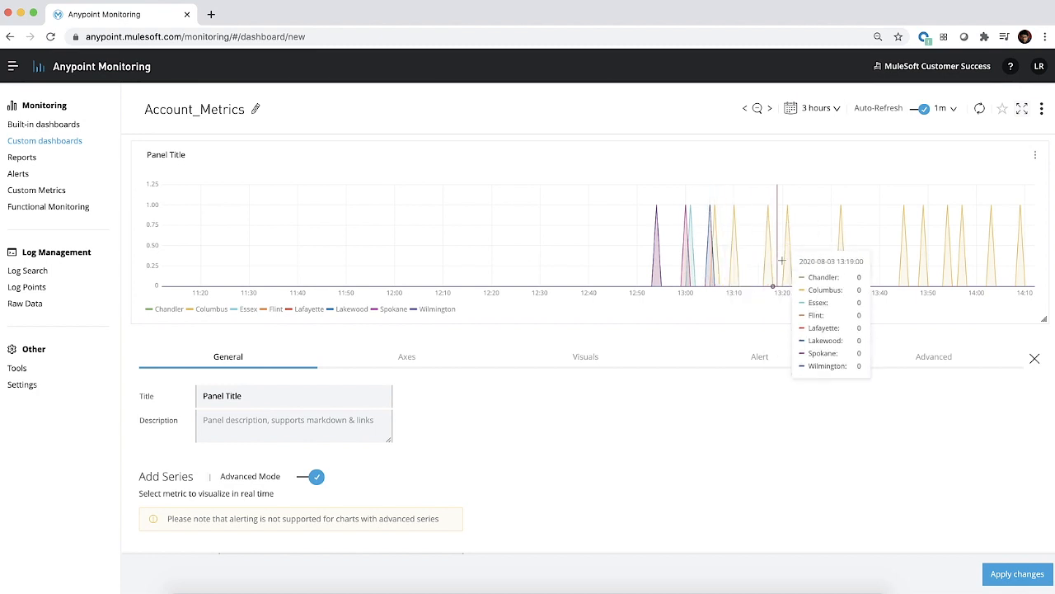